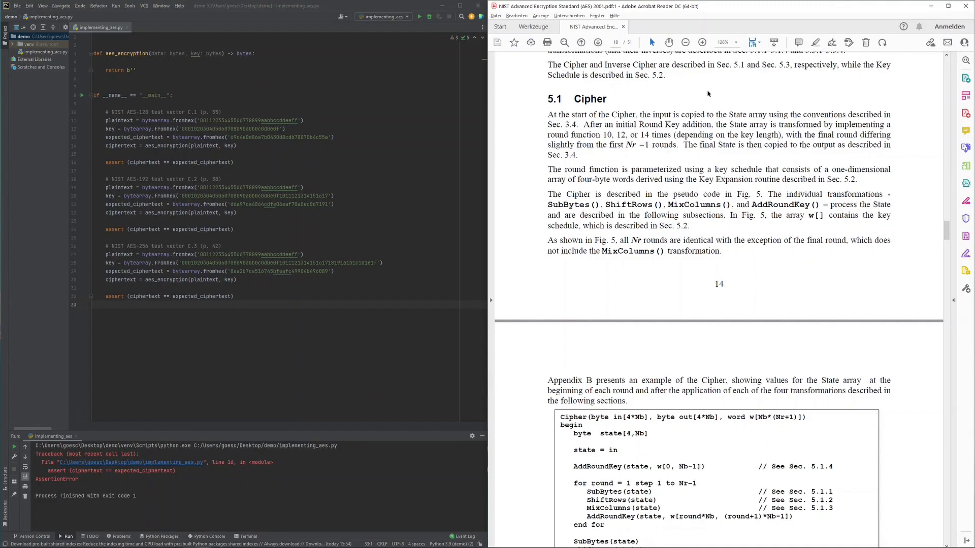
Step: Scroll the NIST AES PDF down until Figure 5's Cipher pseudocode is fully visible
scroll("down", 3)
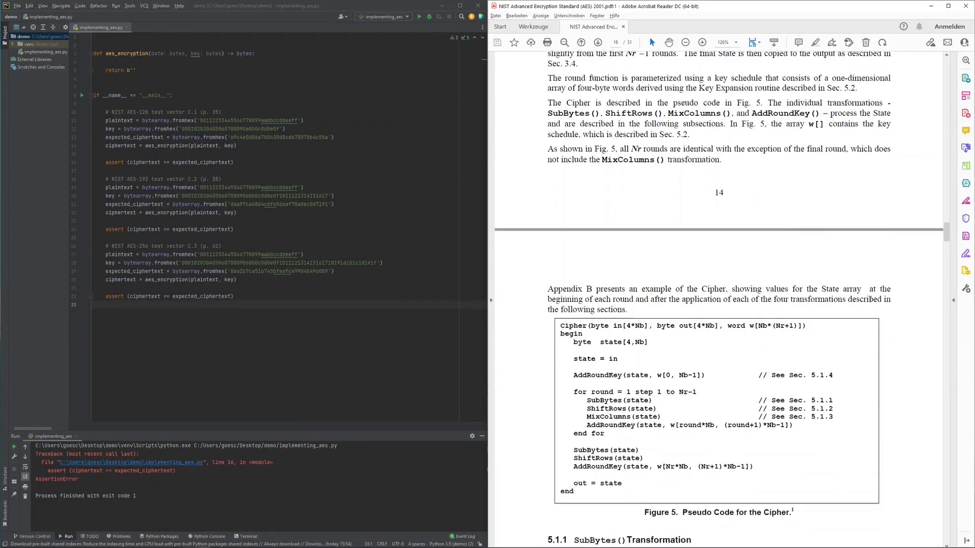
scroll("down", 3)
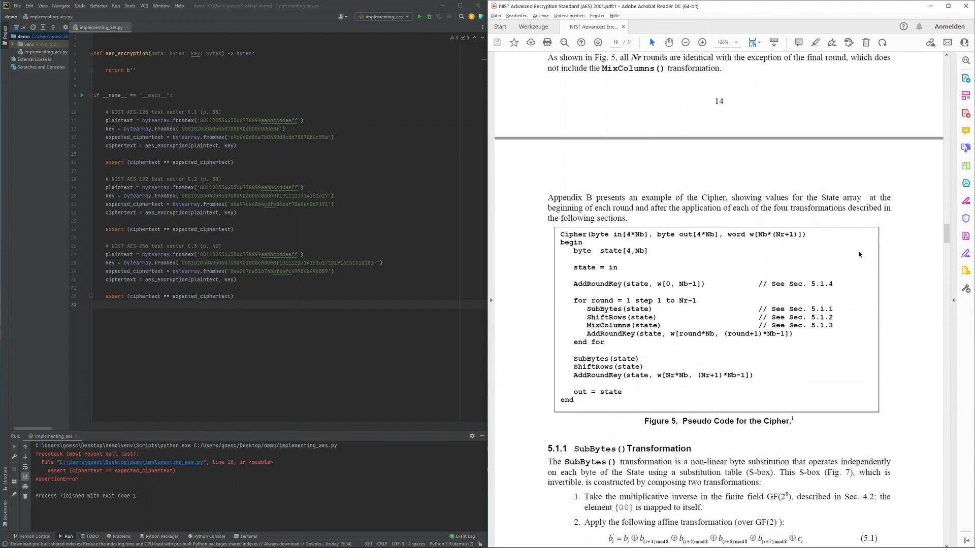
mouse_move(809, 258)
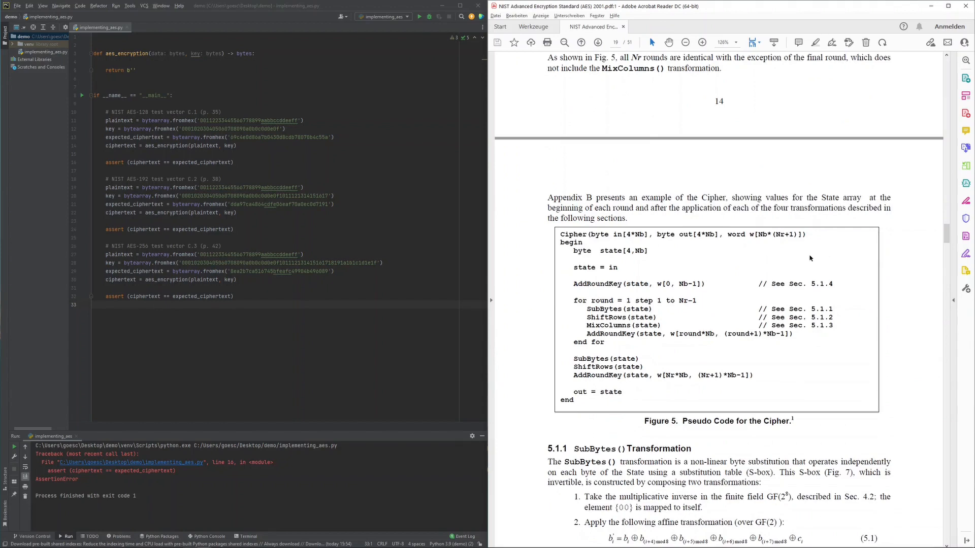
mouse_move(612, 246)
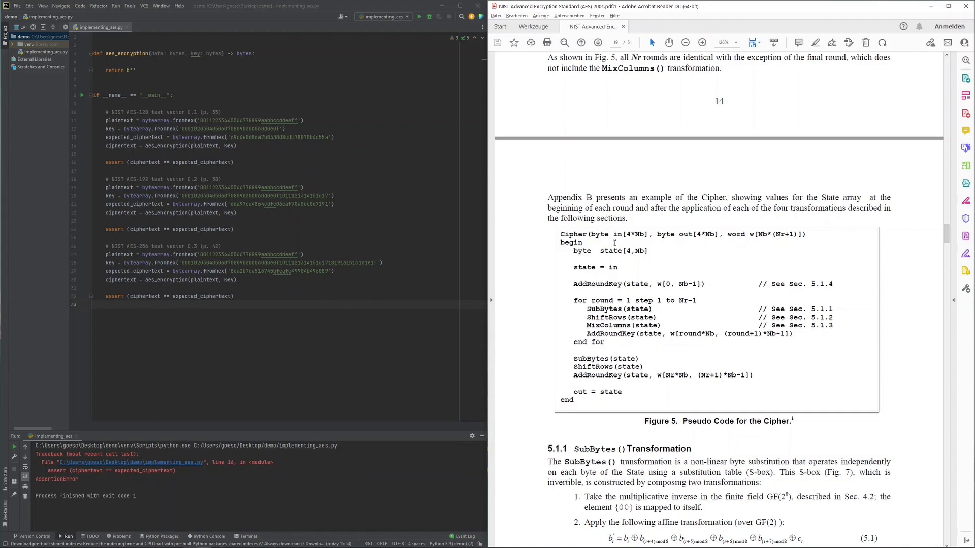
mouse_move(640, 241)
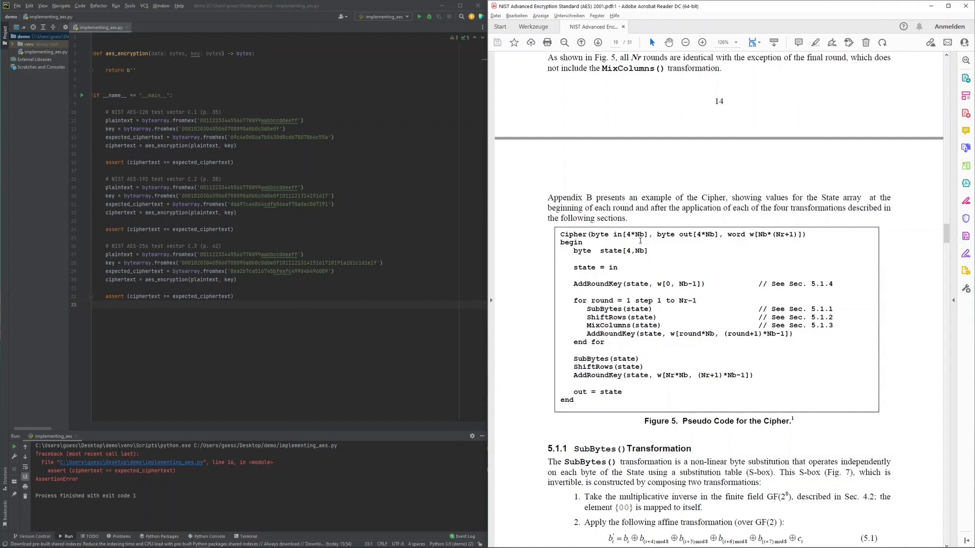
mouse_move(635, 268)
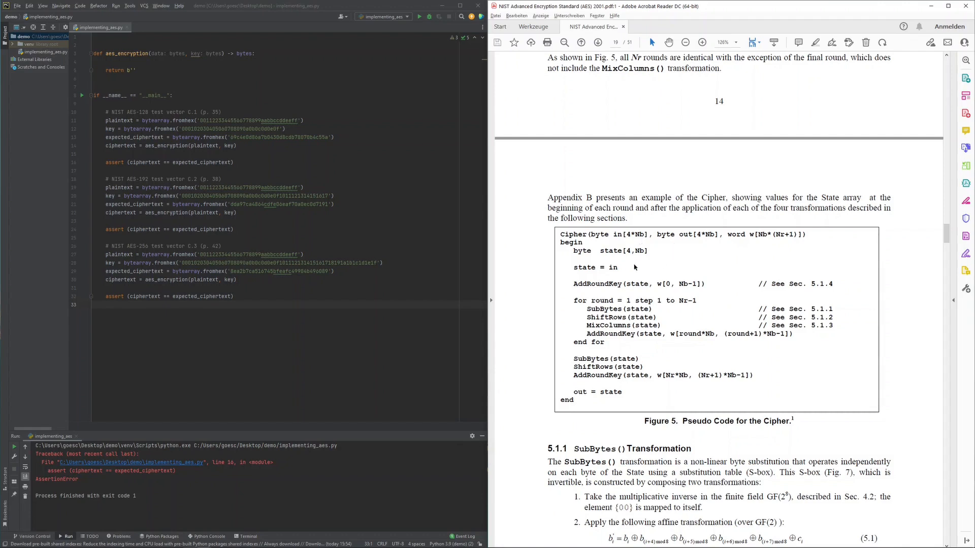
mouse_move(632, 268)
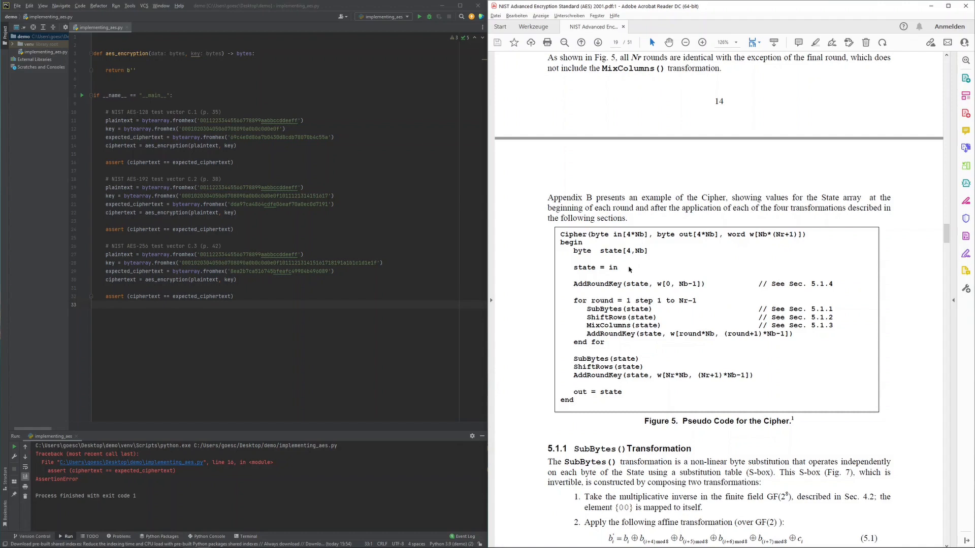
mouse_move(712, 301)
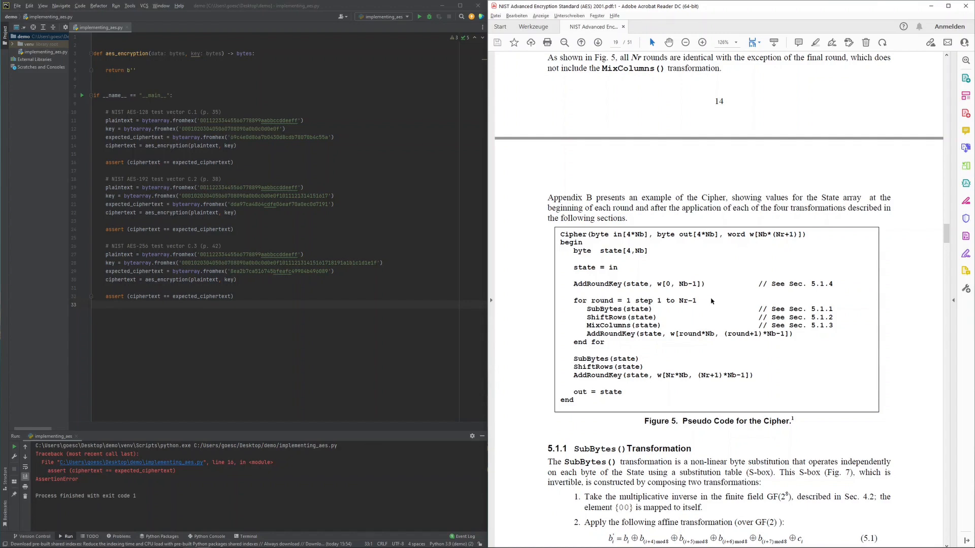
mouse_move(713, 285)
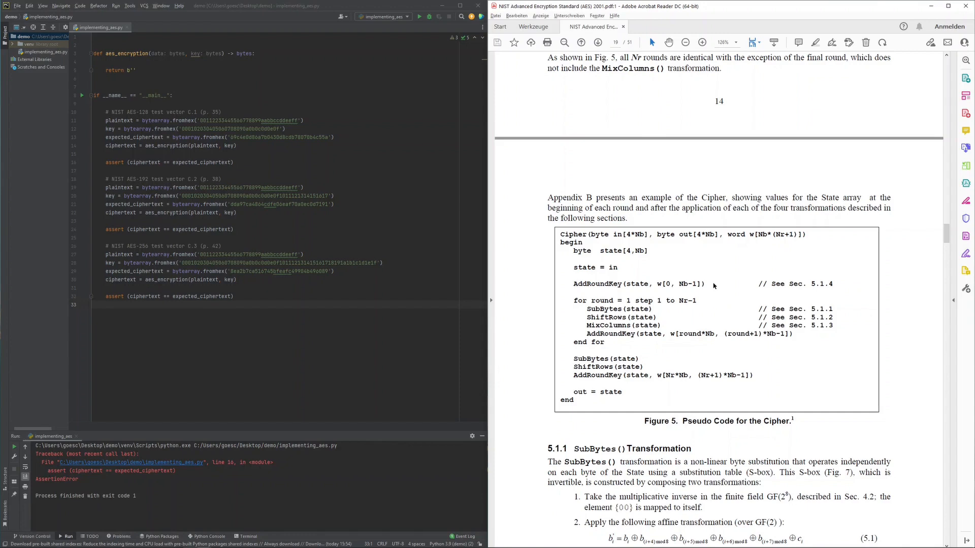
mouse_move(675, 319)
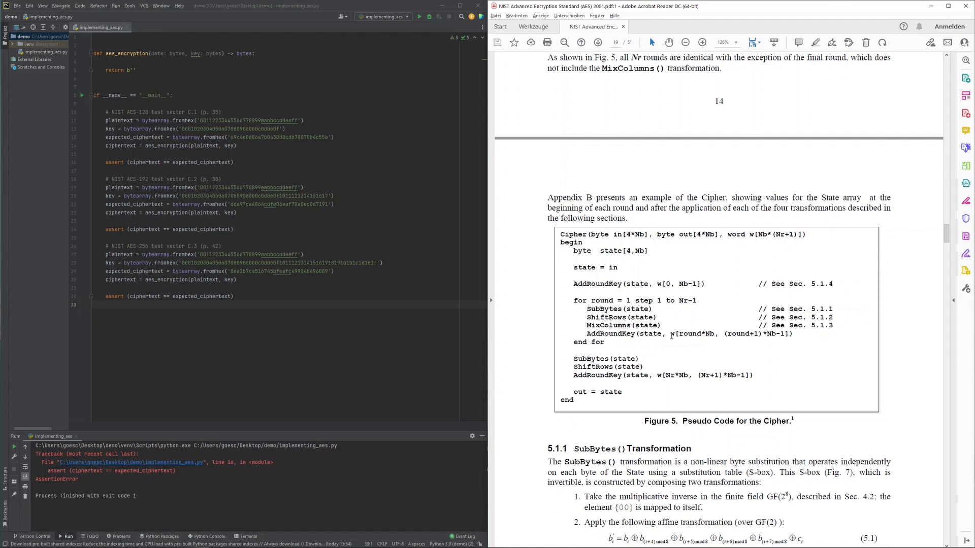
mouse_move(658, 354)
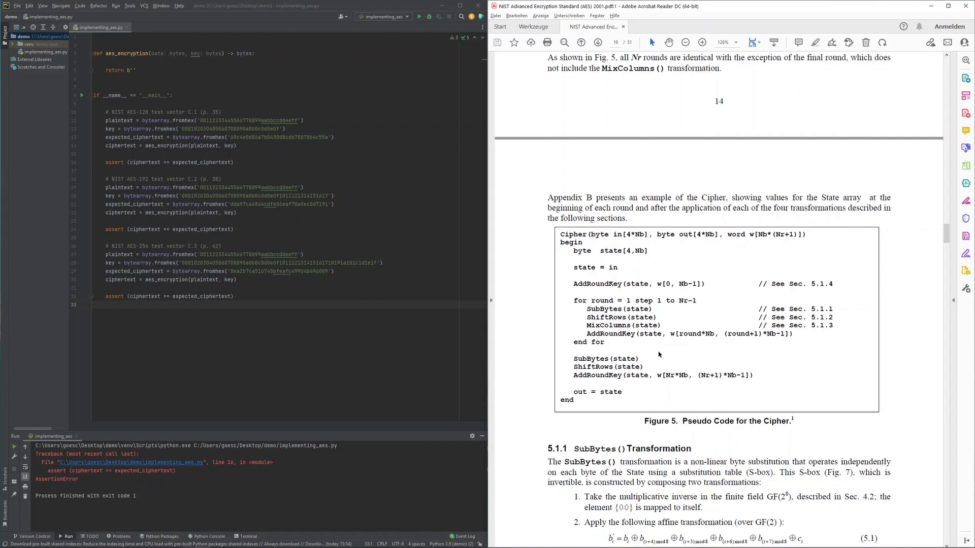
mouse_move(642, 392)
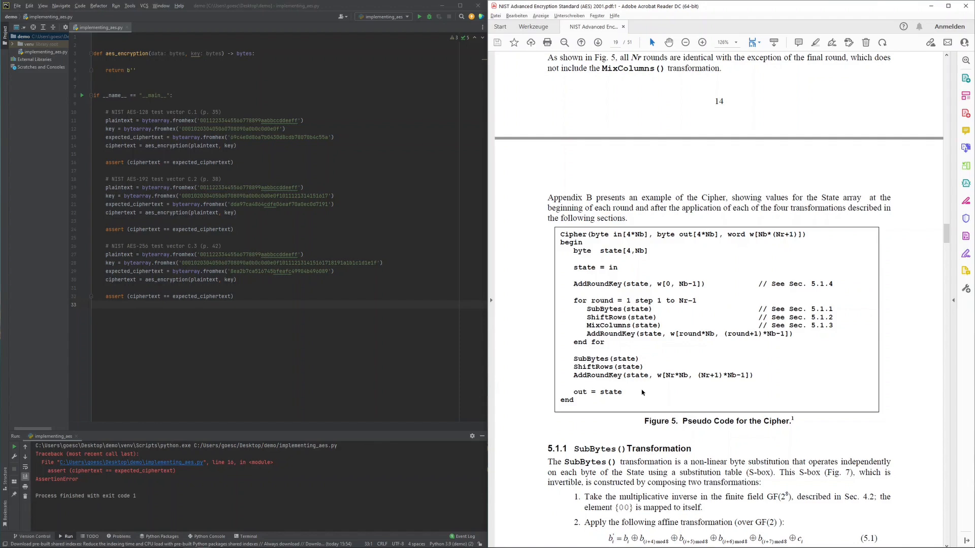
mouse_move(757, 242)
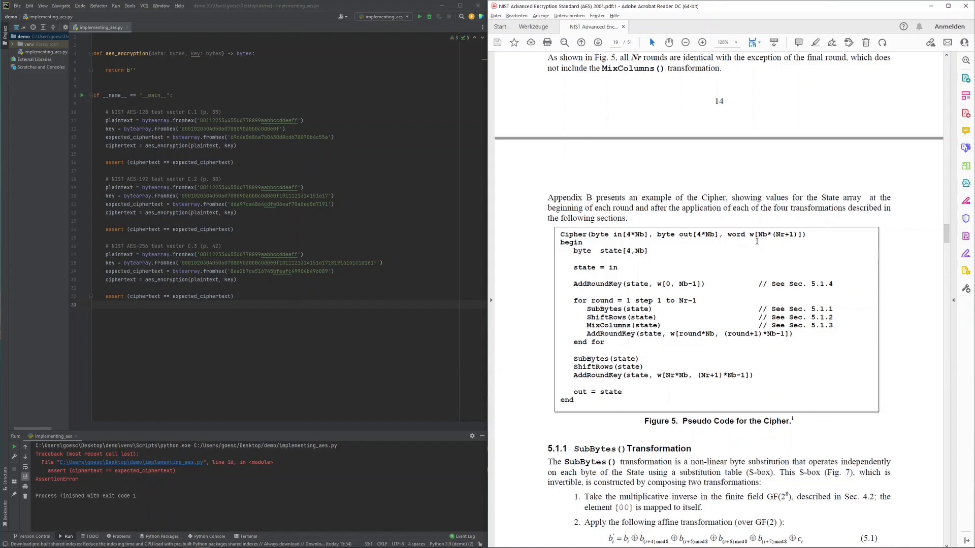
mouse_move(627, 274)
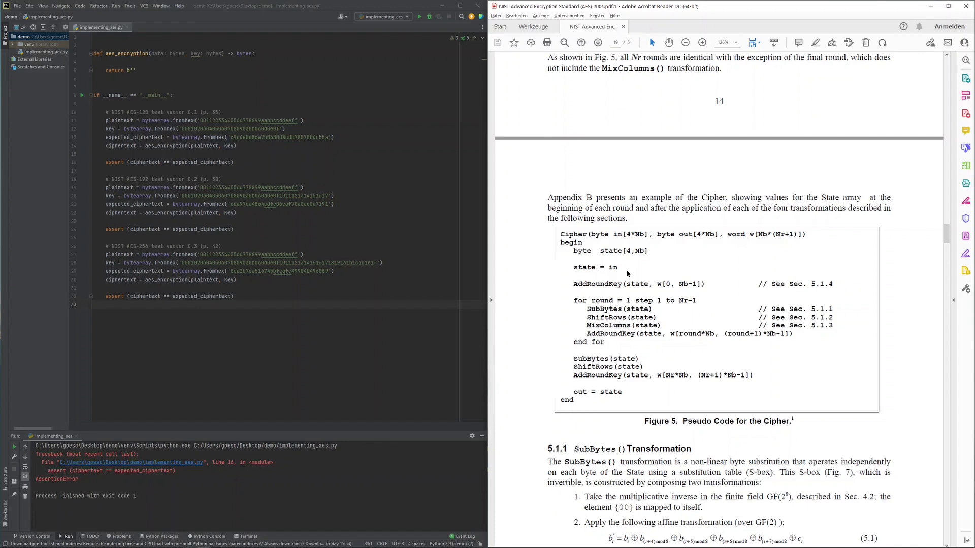
mouse_move(625, 408)
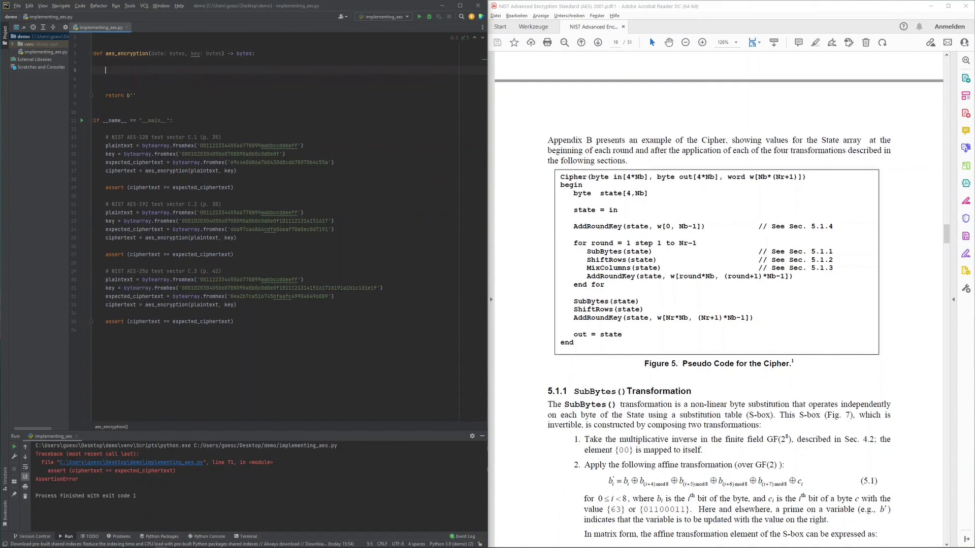
Step: Start aes_encryption with state = state_from_bytes(data) and key_schedule = key_expansion(key)
type("st")
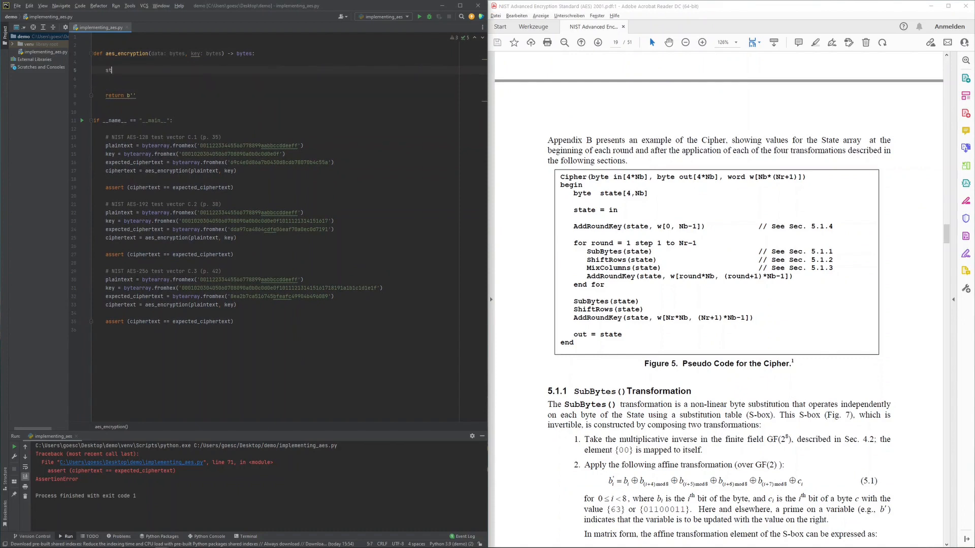
type("state = state_from_bytes(data")
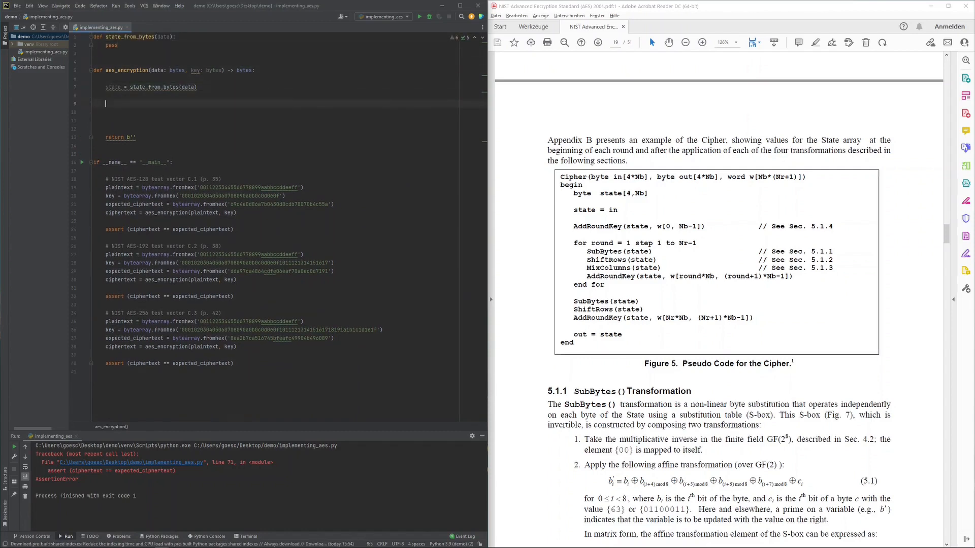
type("key_schedule")
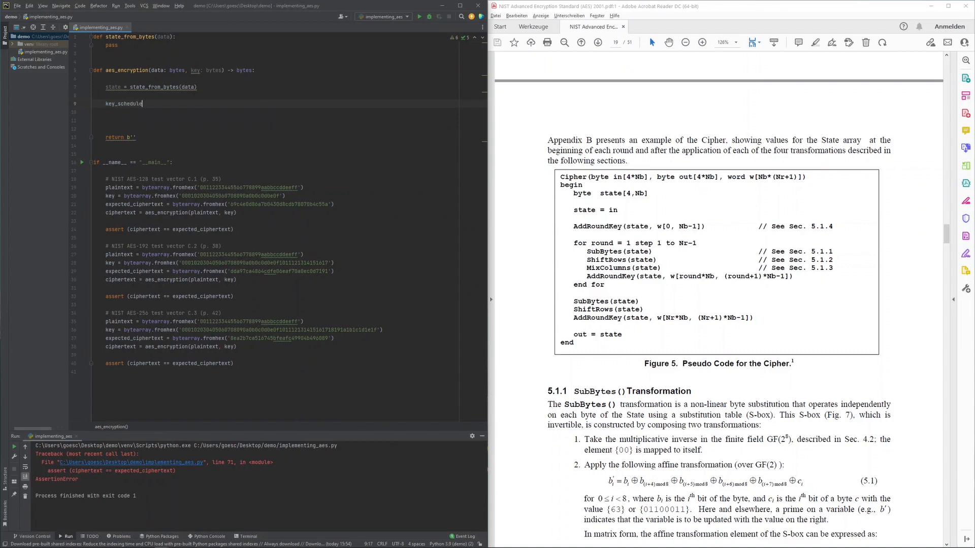
type("= key_expansion(key")
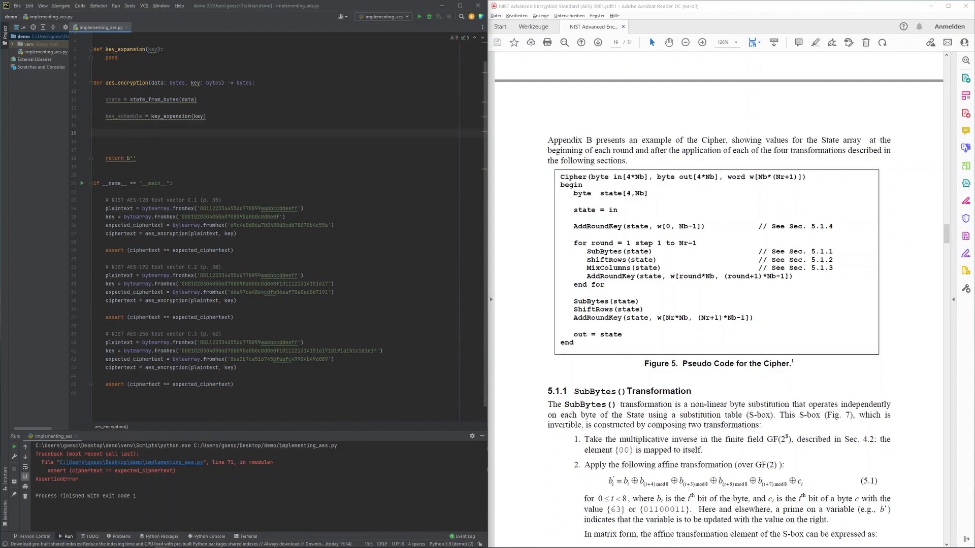
Step: Add add_round_key(state, key_schedule, round=0) and create its missing function stub via the quick-fix
type("add_round_key(state, key_schedule")
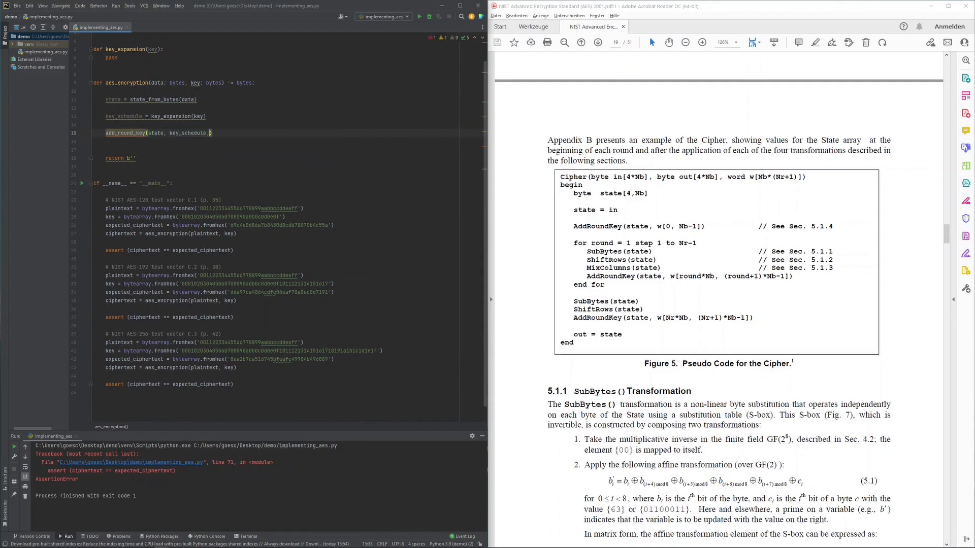
type("round=0")
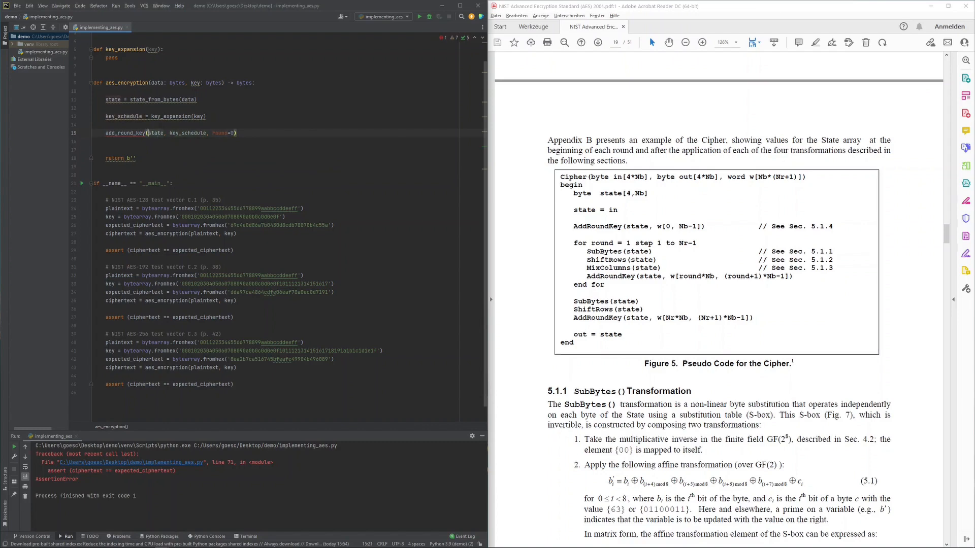
left_click(125, 132)
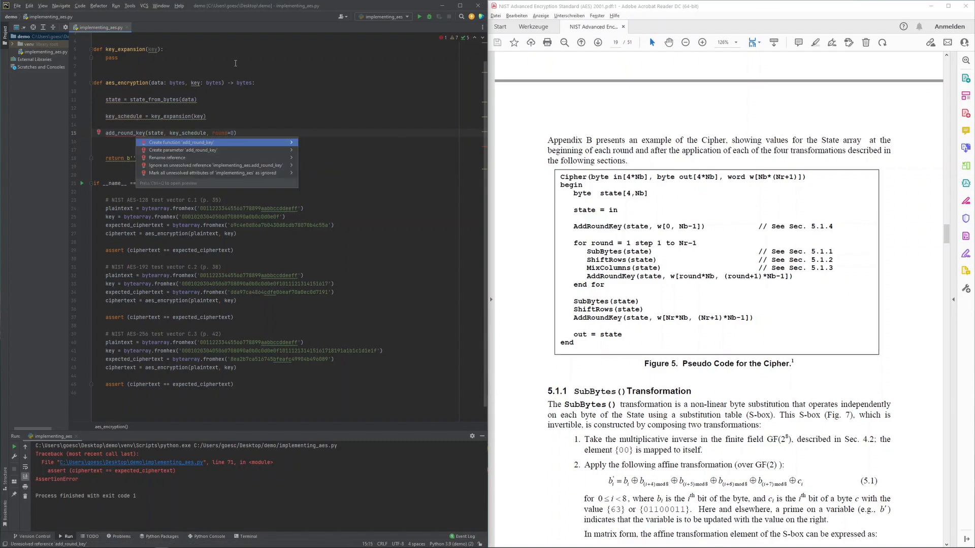
left_click(181, 141)
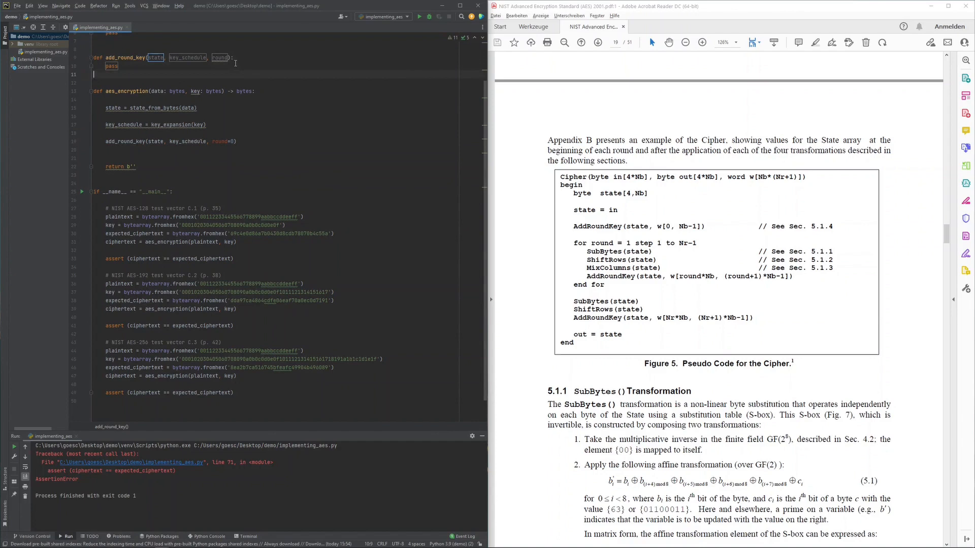
left_click(93, 158)
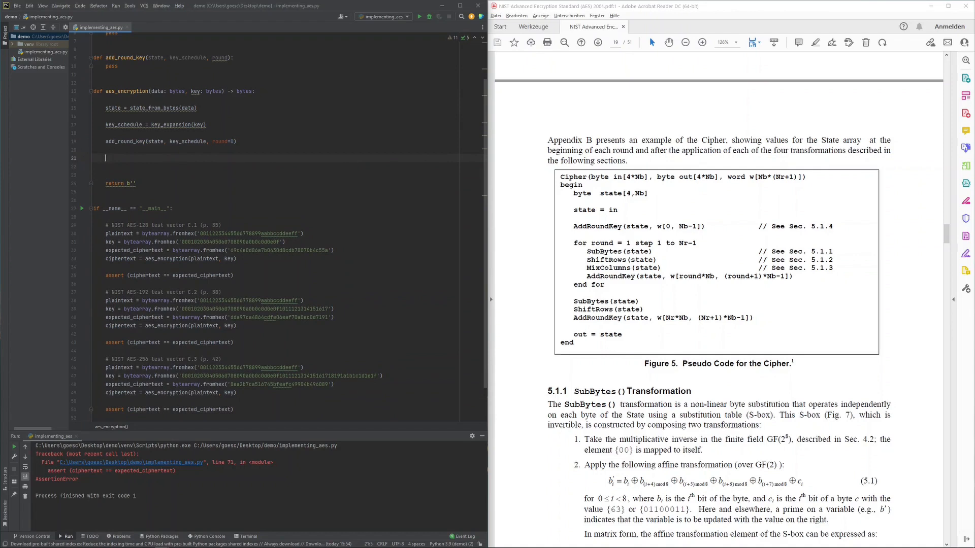
Step: Add a placeholder round loop and set nr to 10, 12 or 14 from key_bit_length with if/elif/else
type("for ron")
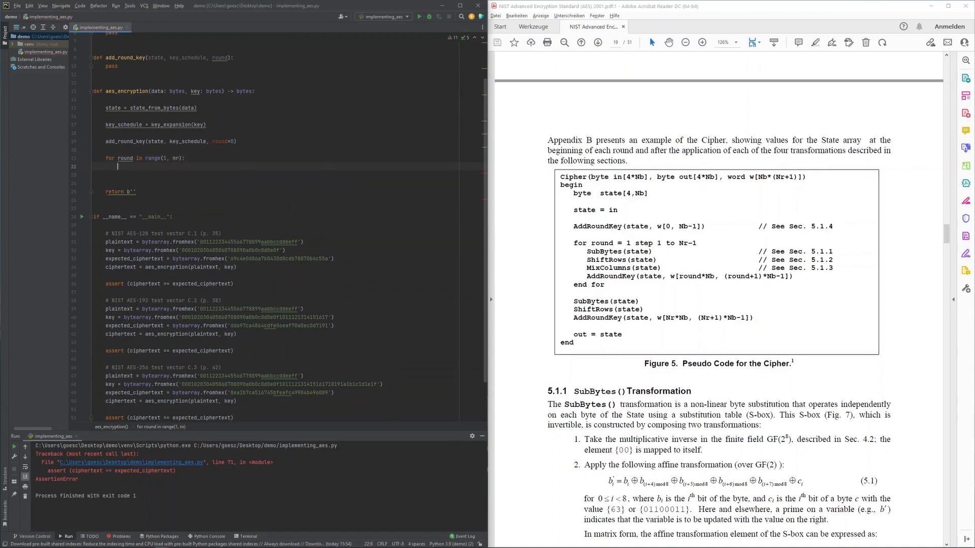
type("pass")
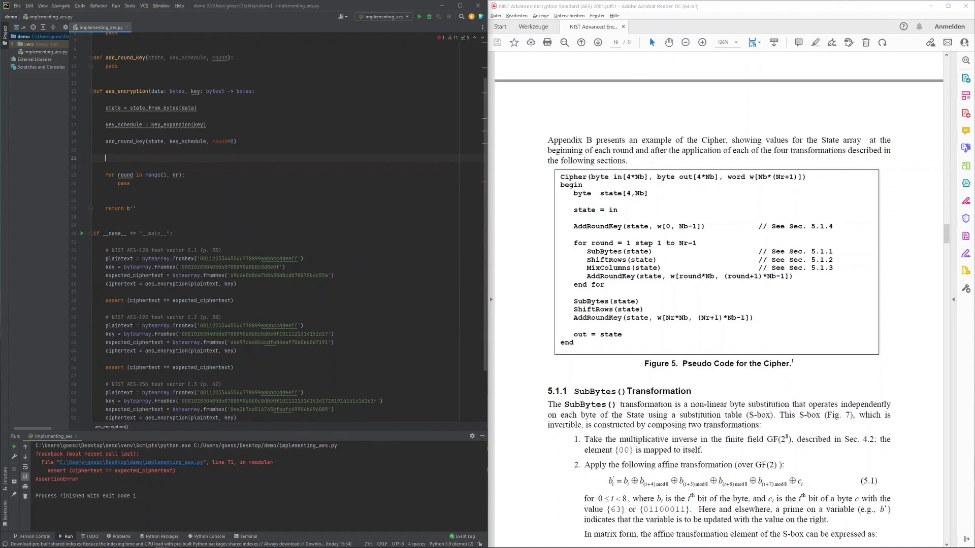
type("key_bit_")
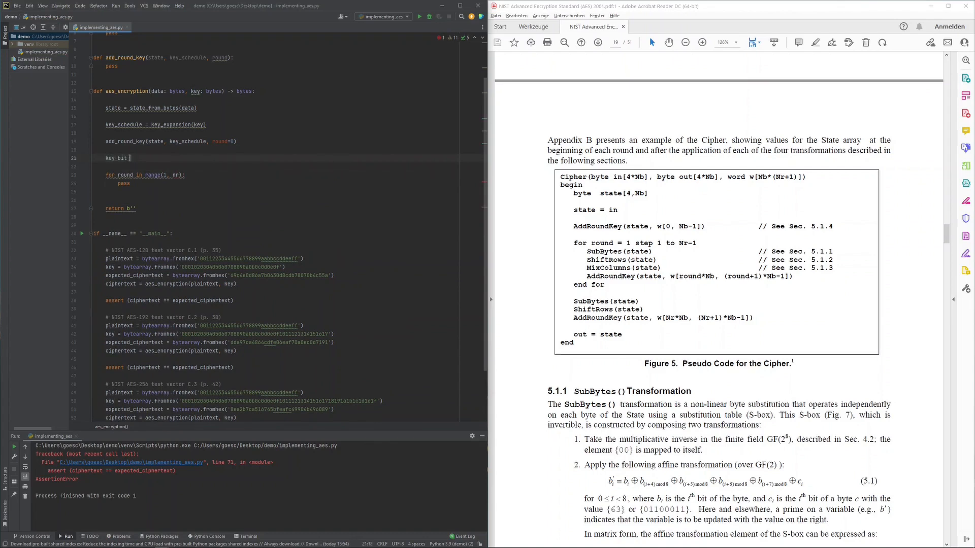
type("length = len(key) *")
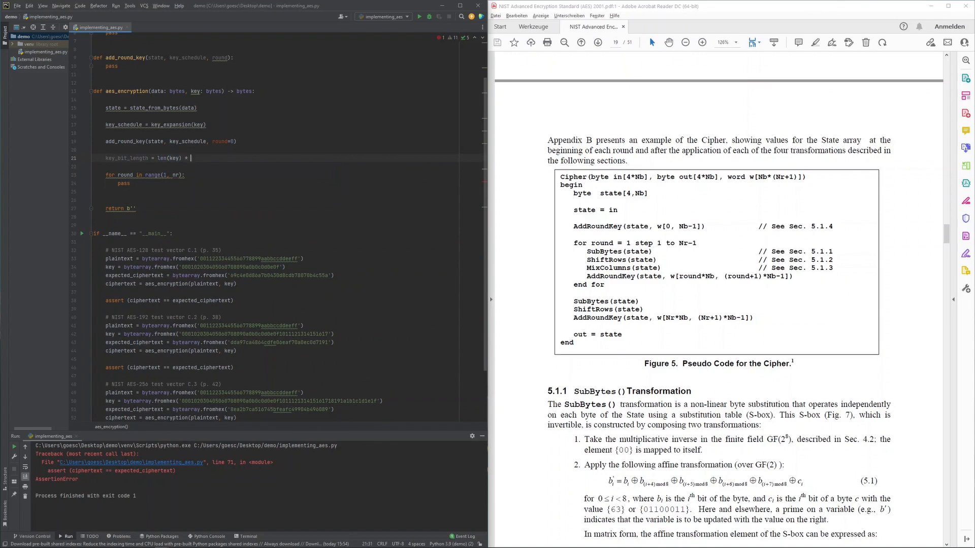
type("if")
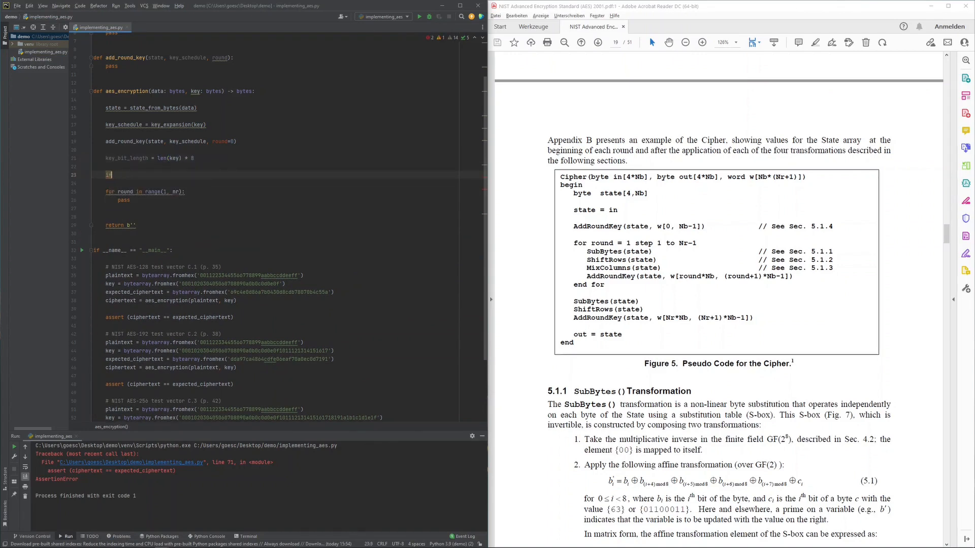
type("key_bit_length == 128:")
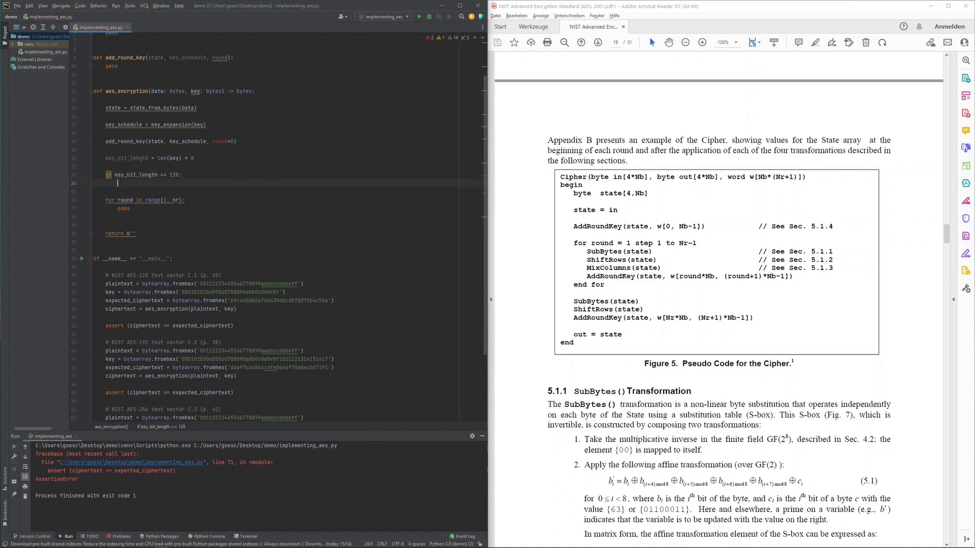
type("nr = 10")
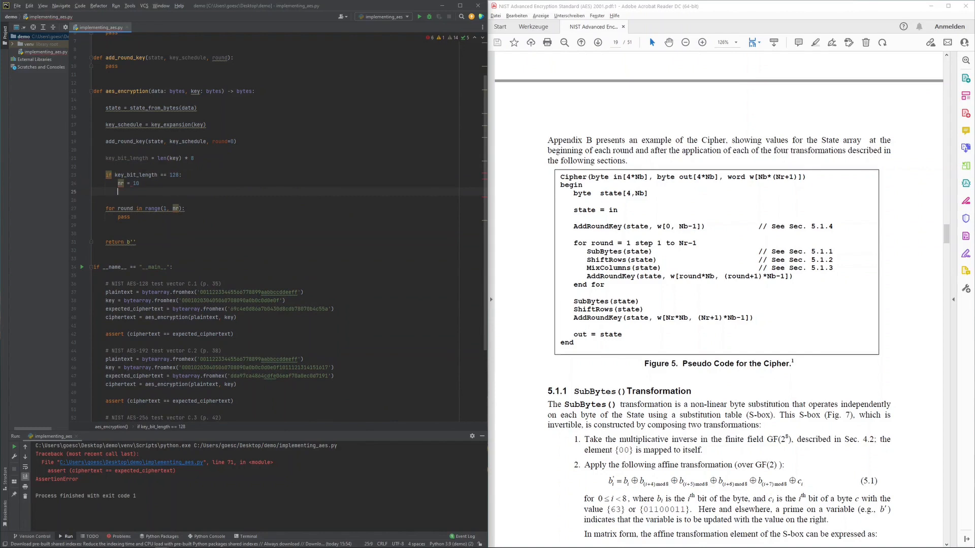
type("elif key_")
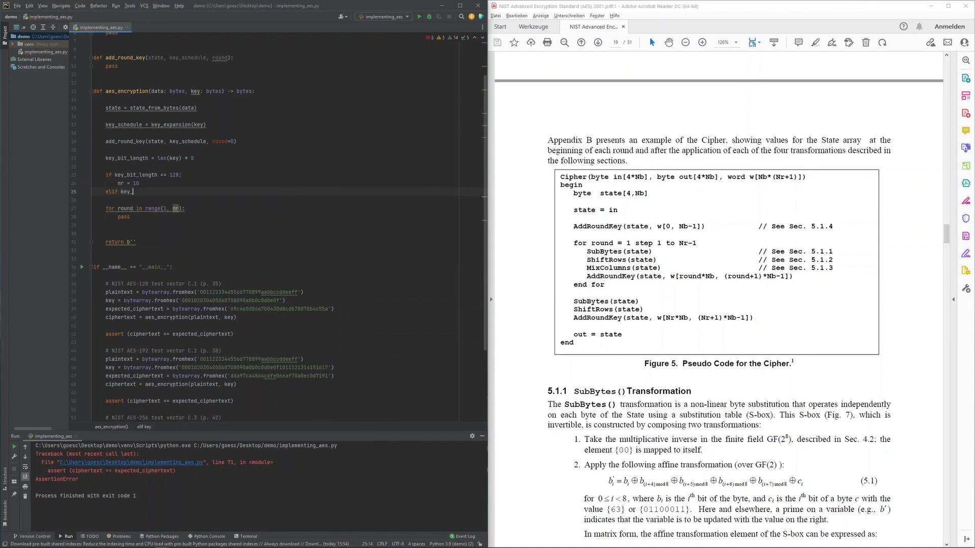
type("_bit_length == 192:")
type("else:")
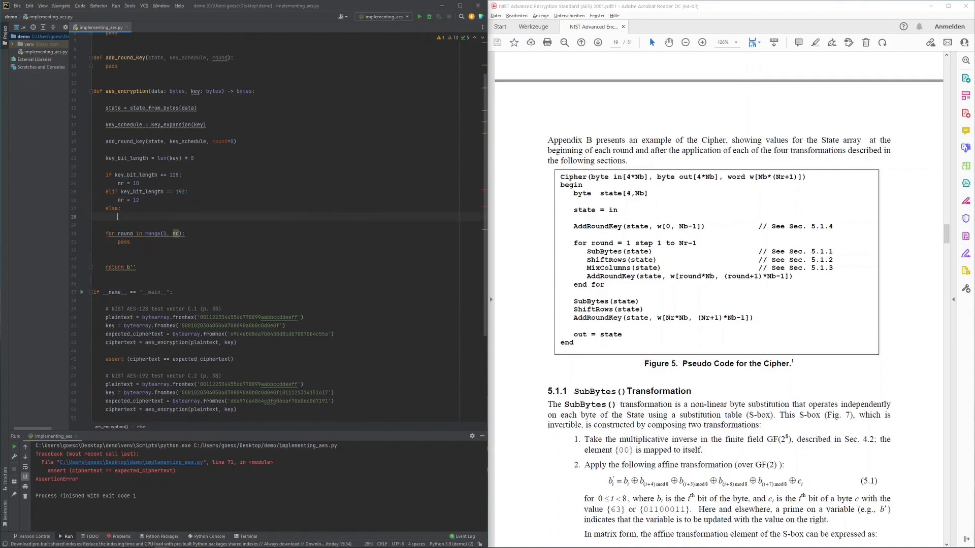
type("nr = 14")
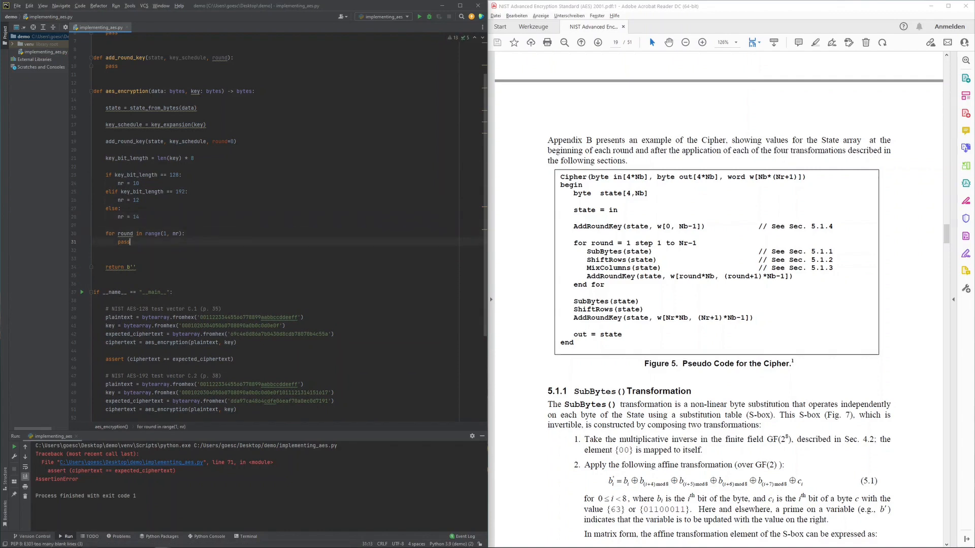
Step: Fill the round loop with sub_bytes, shift_rows, mix_columns and add_round_key on state, creating stubs as needed
key("Backspace")
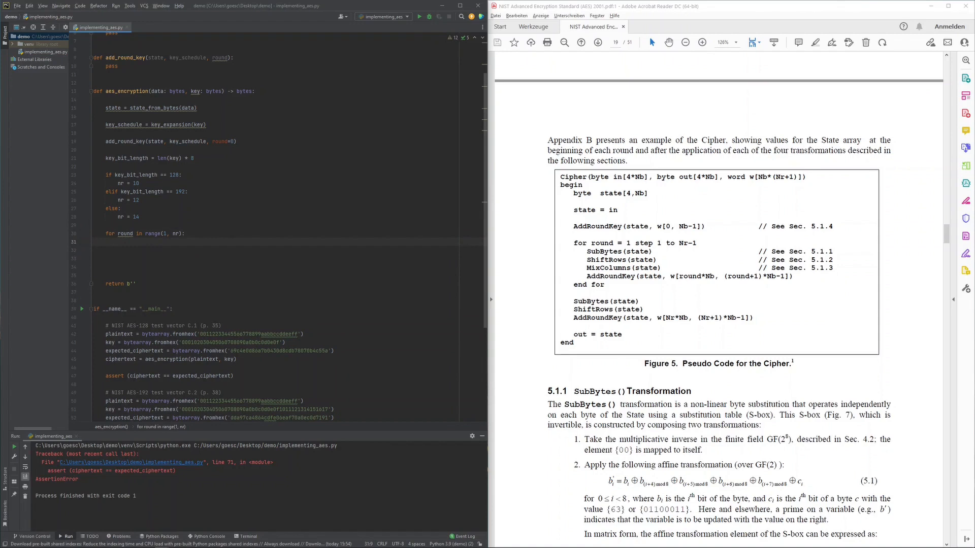
type("sub_bytes(sta")
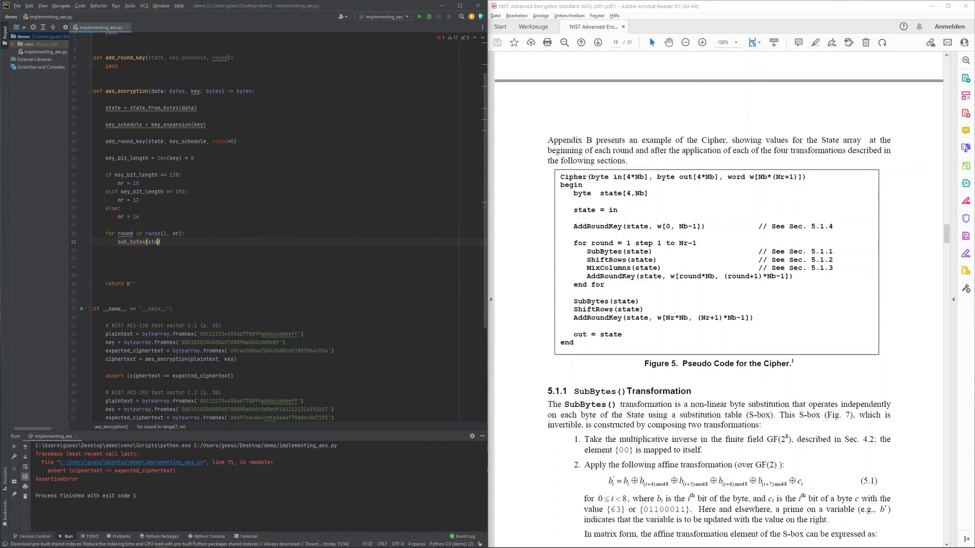
type("te)")
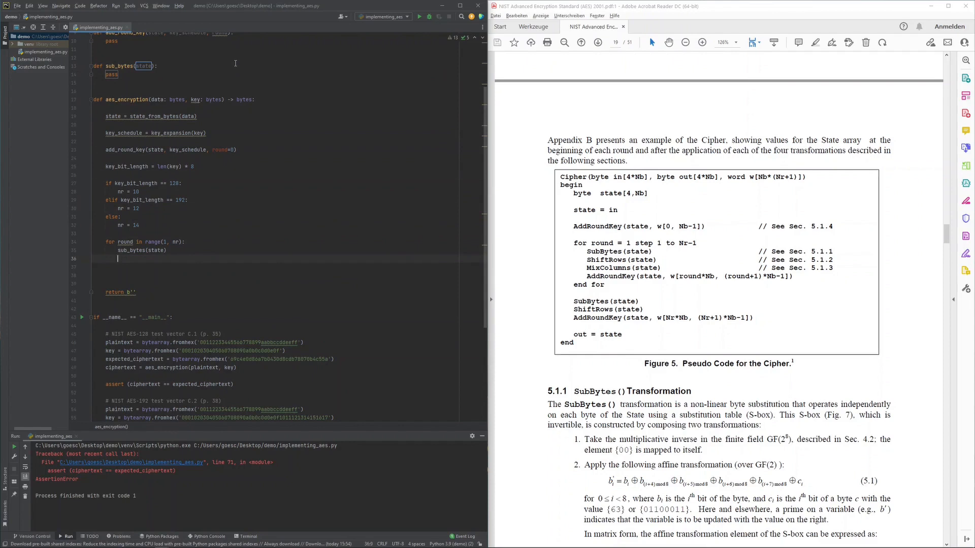
type("shift_rows")
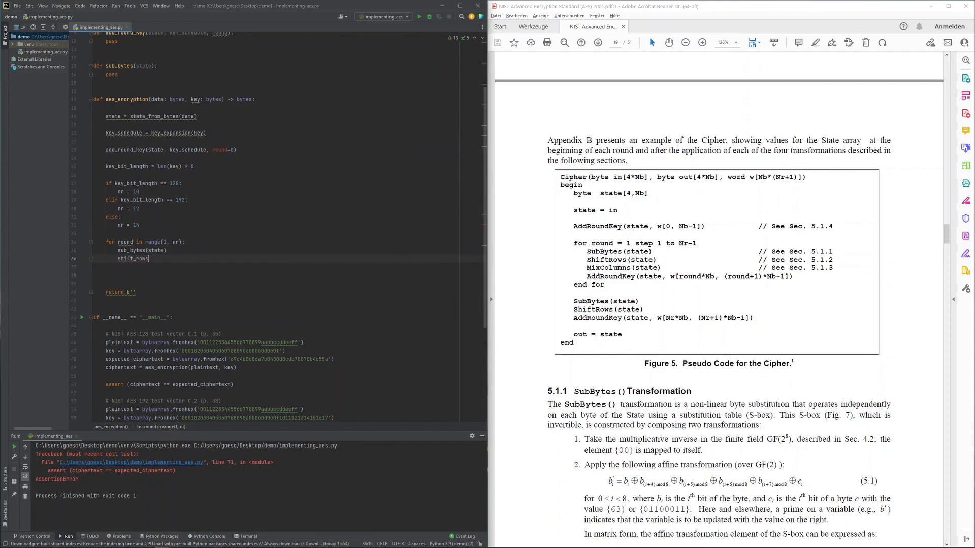
type("(state)")
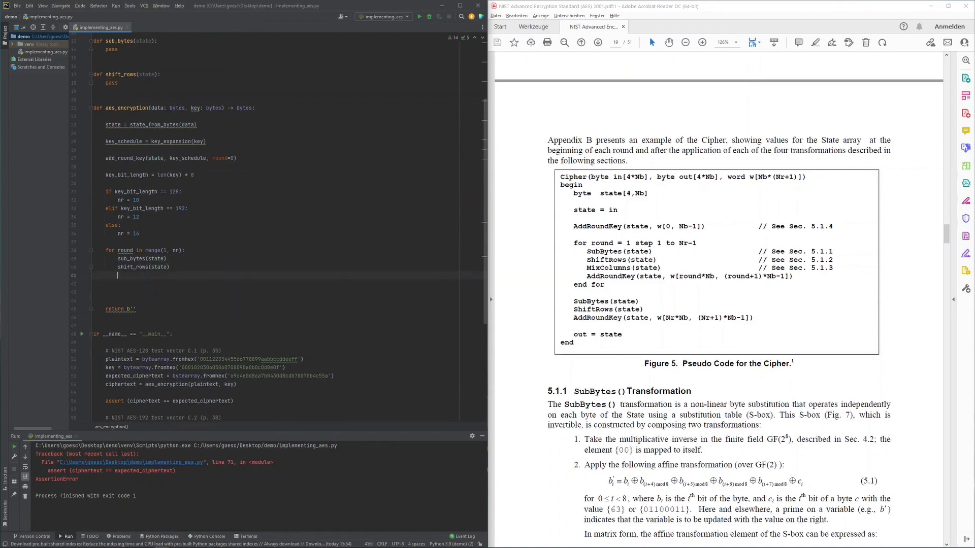
type("mix_columns(state)")
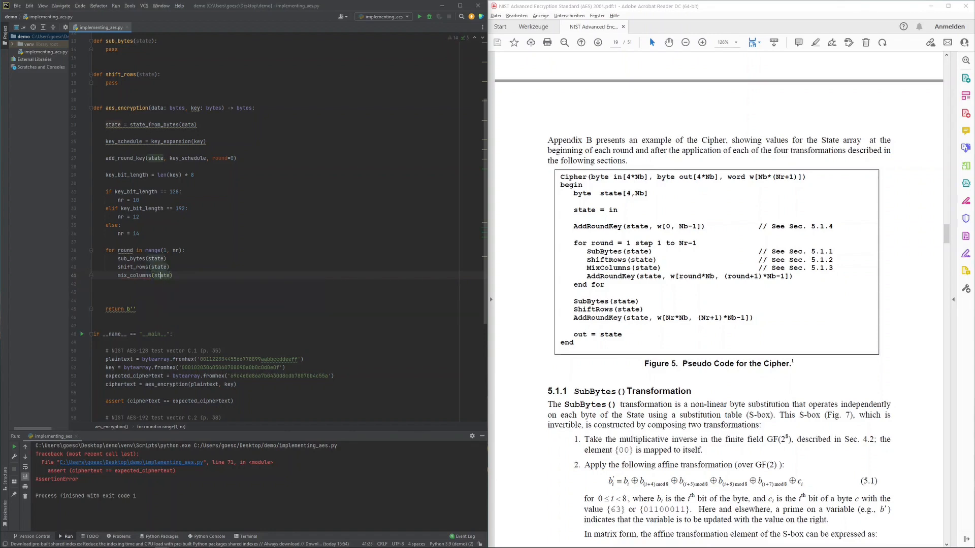
left_click(145, 275)
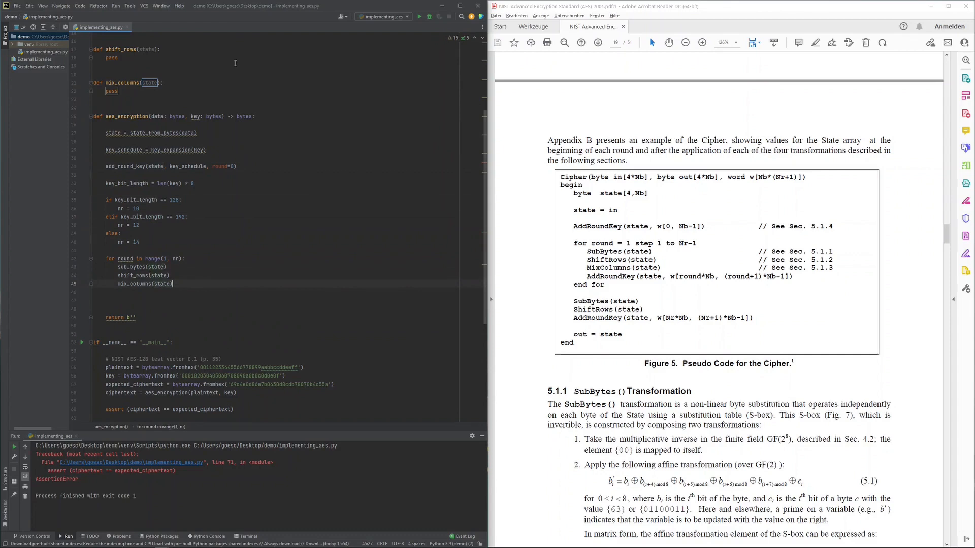
type("add_round_key(")
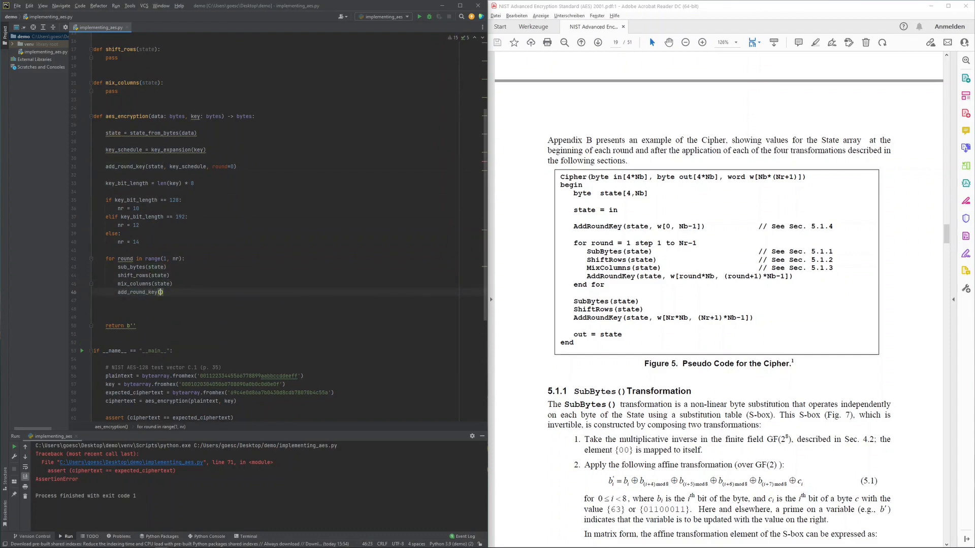
type("state, key_schedule, round")
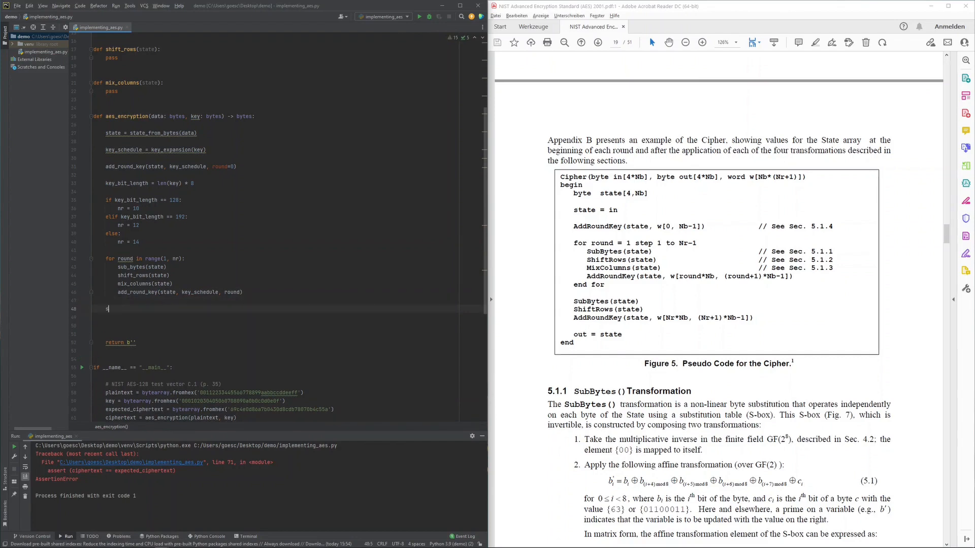
Step: Write the final round: sub_bytes(state), shift_rows(state) and add_round_key(state, key_schedule, round=nr)
type("sub_bytes()")
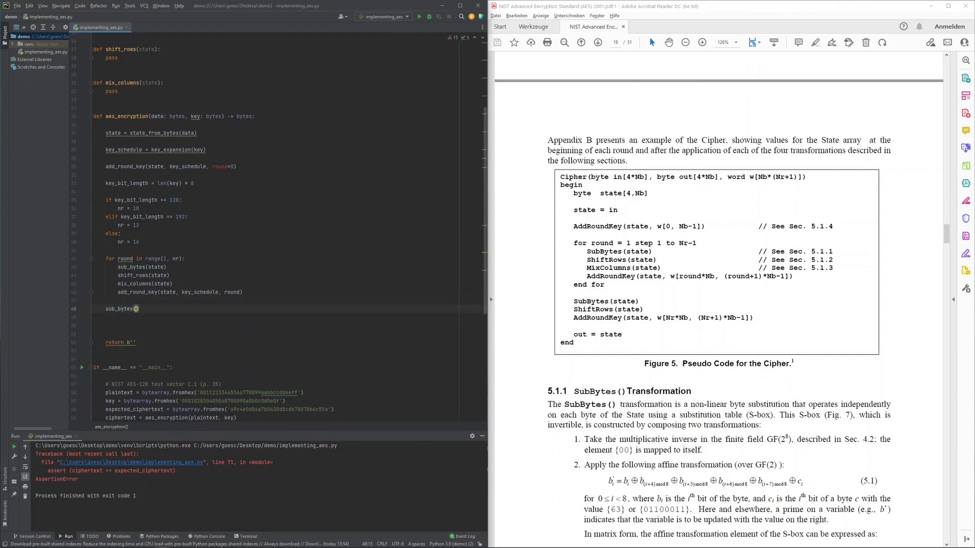
type("state")
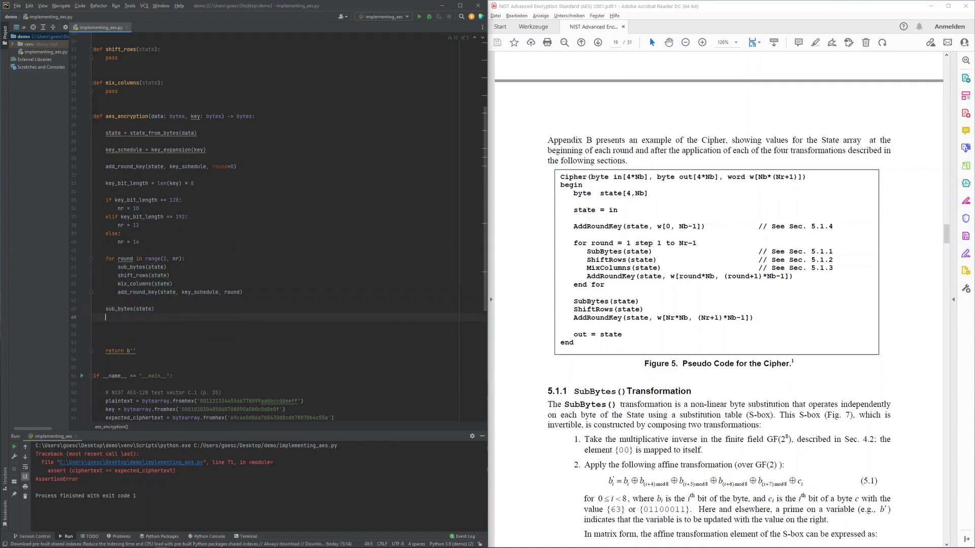
type("shift_rows(state")
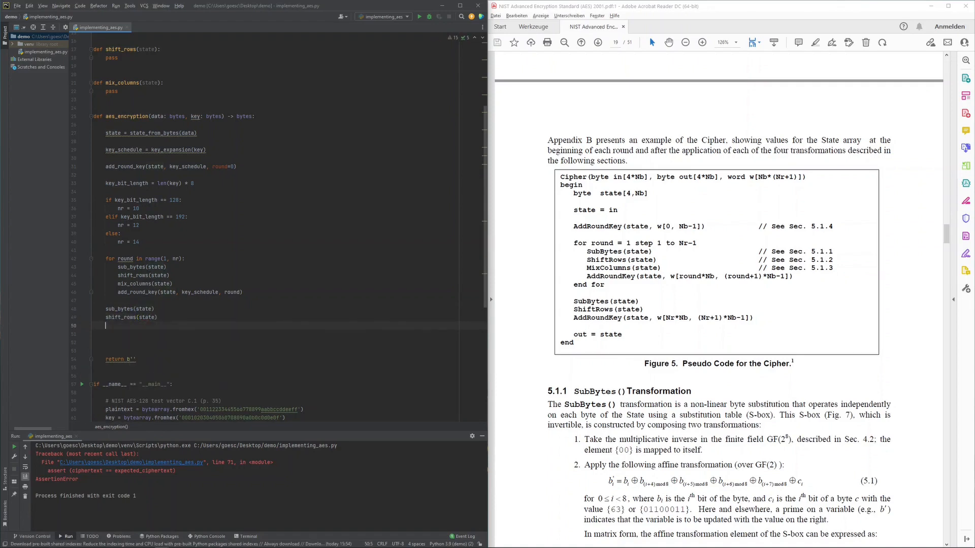
type("add_round_")
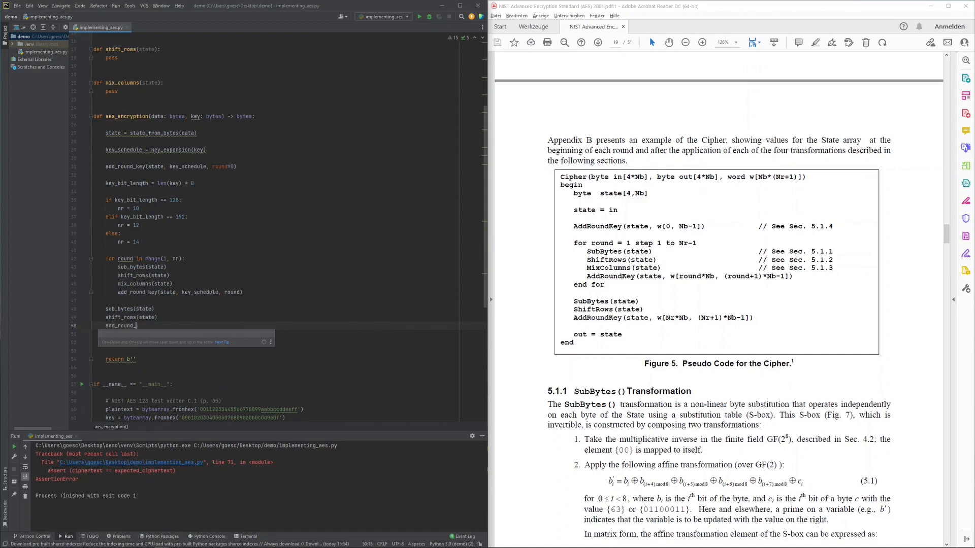
type("(state, key_schedule")
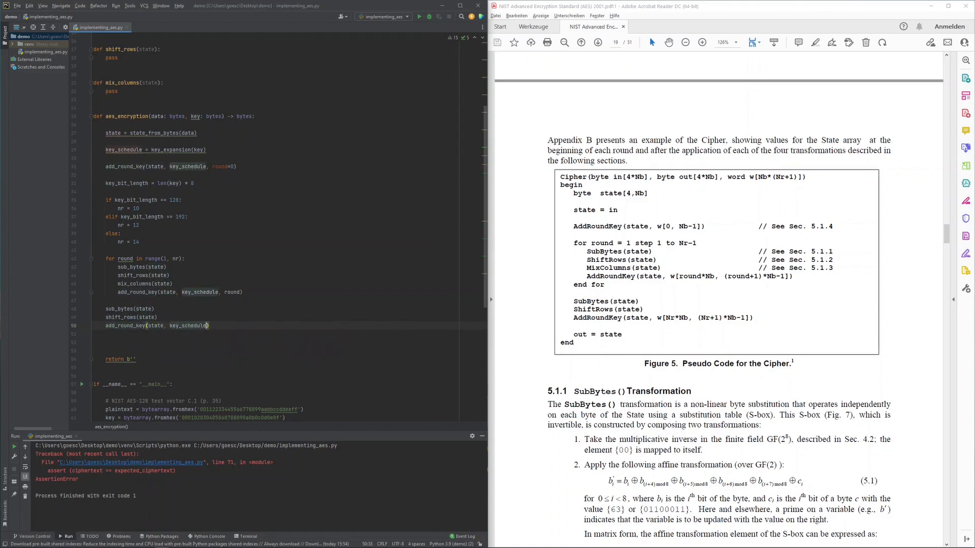
type(", round=nr")
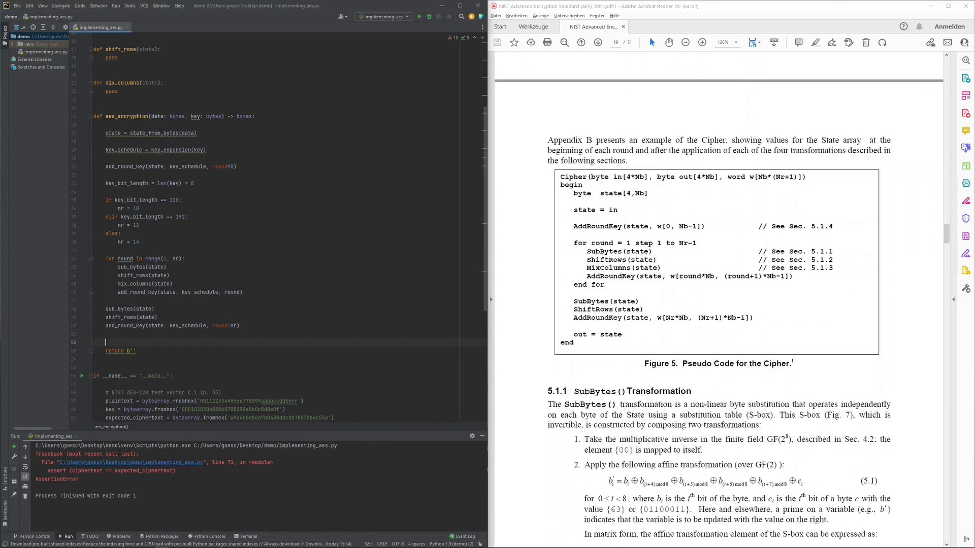
Step: Add cipher = bytes_from_state(state) and return cipher, creating the bytes_from_state stub
type("cipher =")
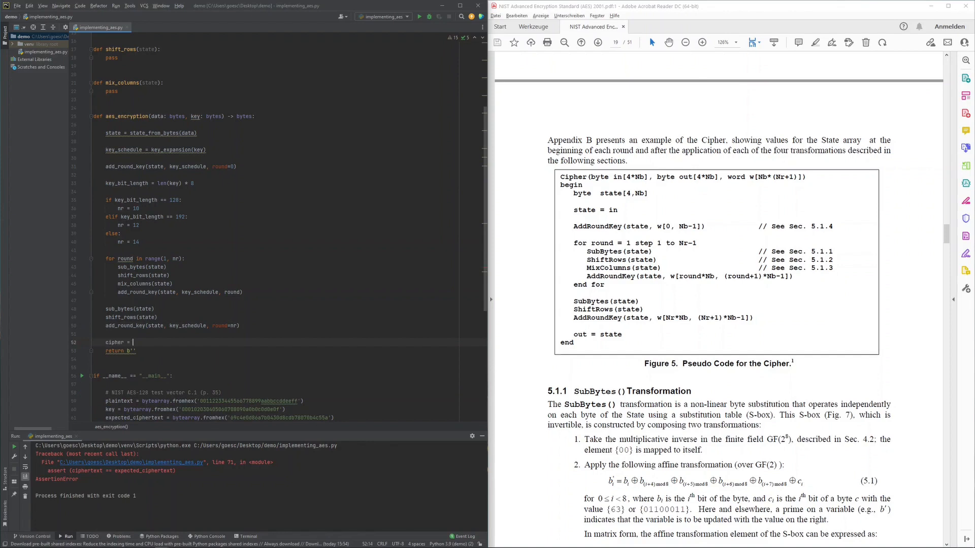
type("bytes.")
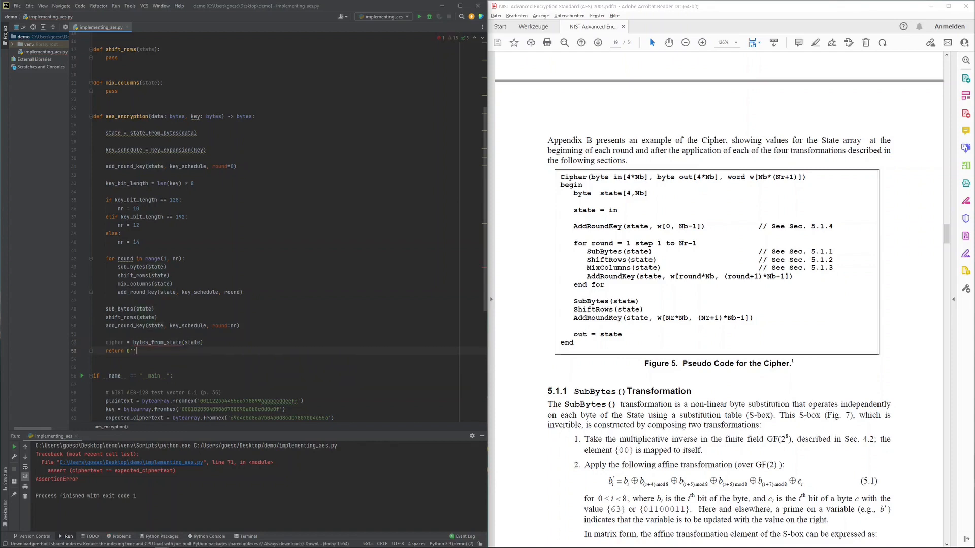
type("cipher")
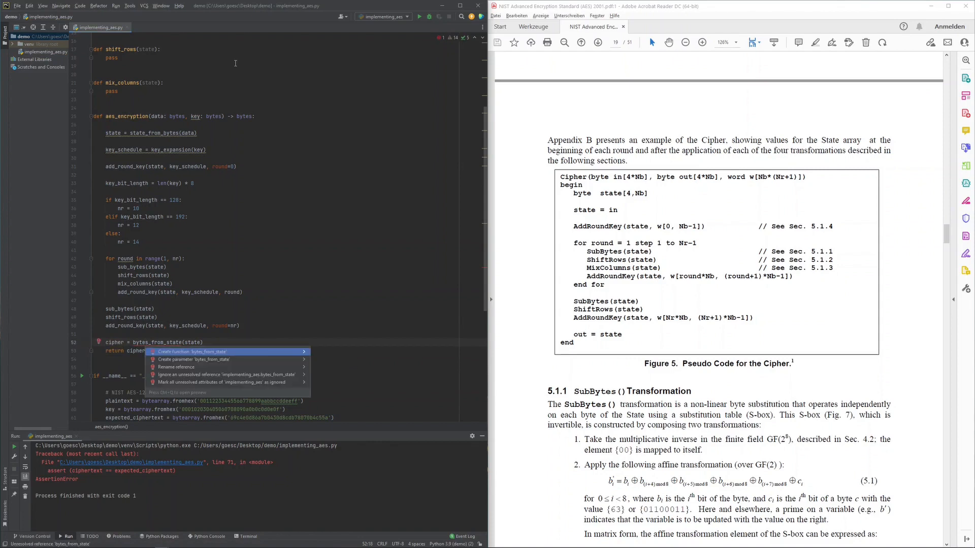
left_click(191, 351)
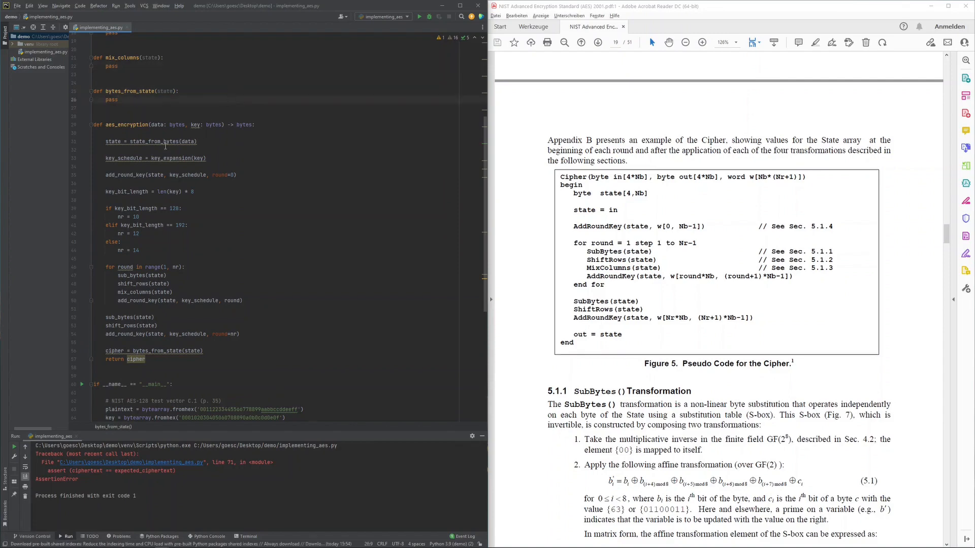
Step: Scroll the PDF up from page 19 to section 3.4 The State with its state array figure
scroll("up", 3)
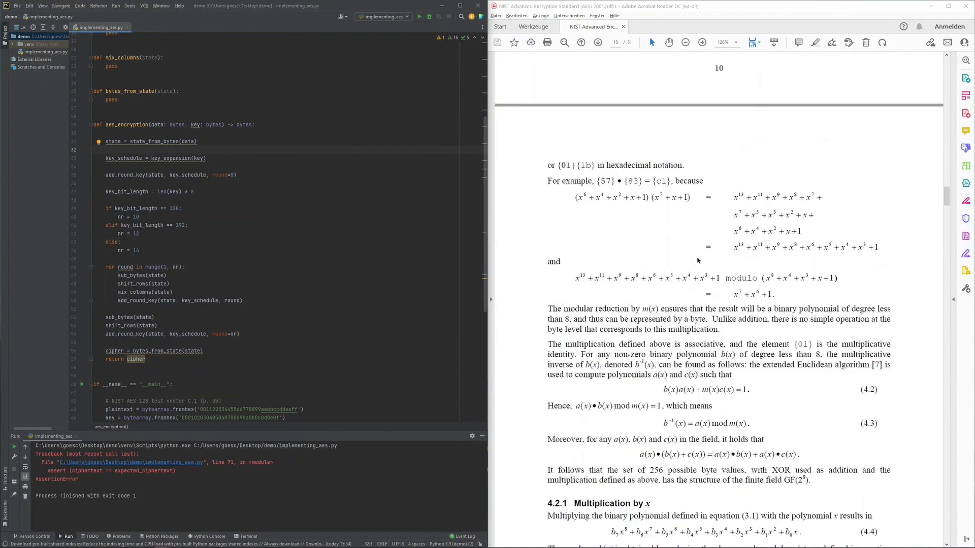
scroll("up", 3)
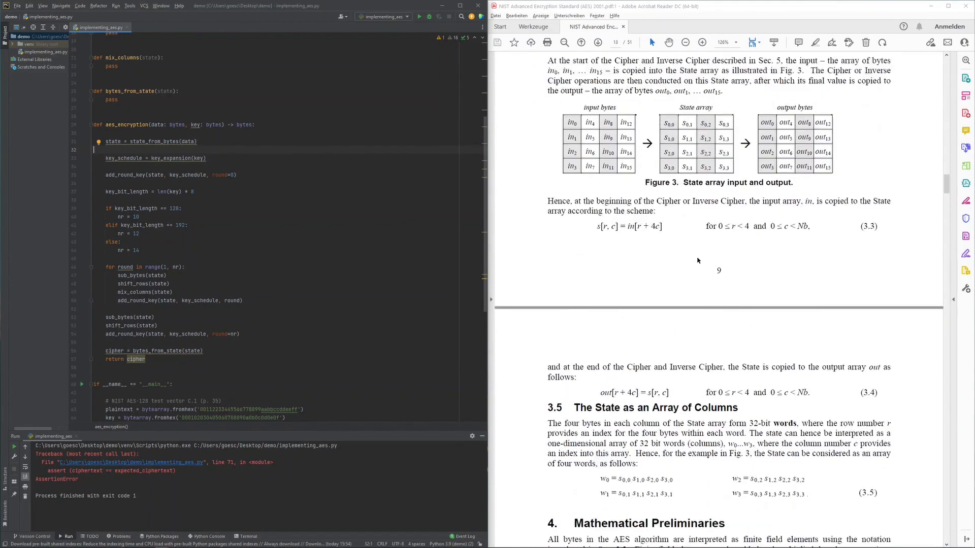
scroll("up", 3)
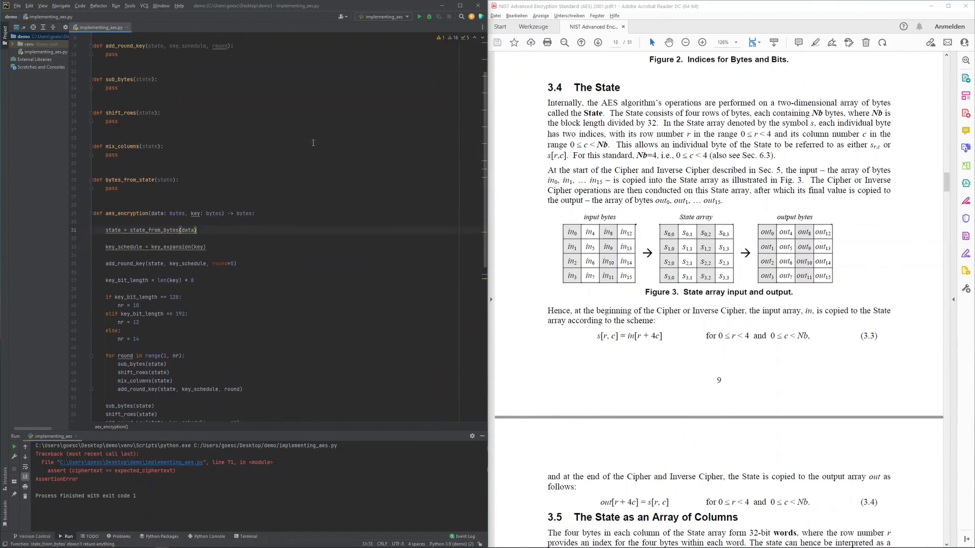
scroll("up", 3)
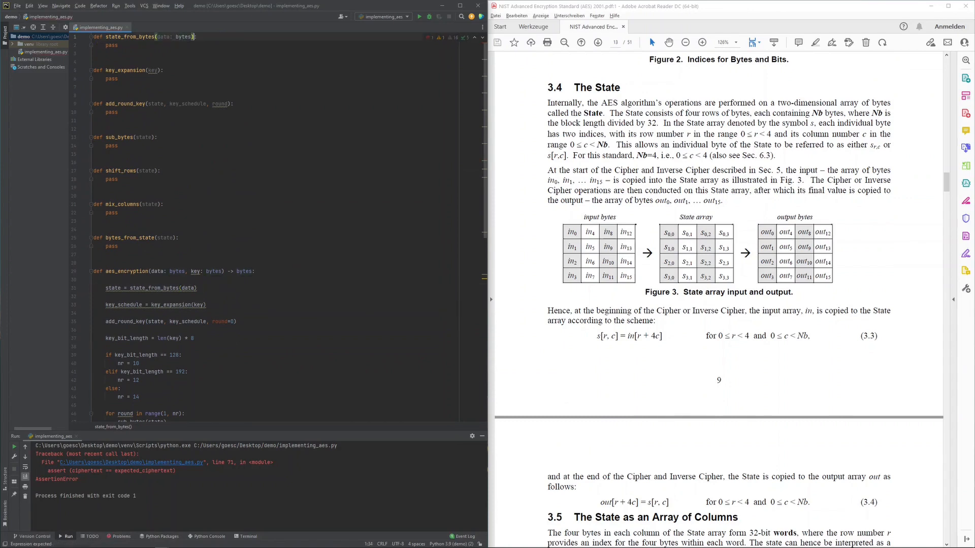
Step: Annotate state_from_bytes with -> [[int]] and return a state slicing data into four-byte groups over range(len(data) // 4)
type("-> [[]]")
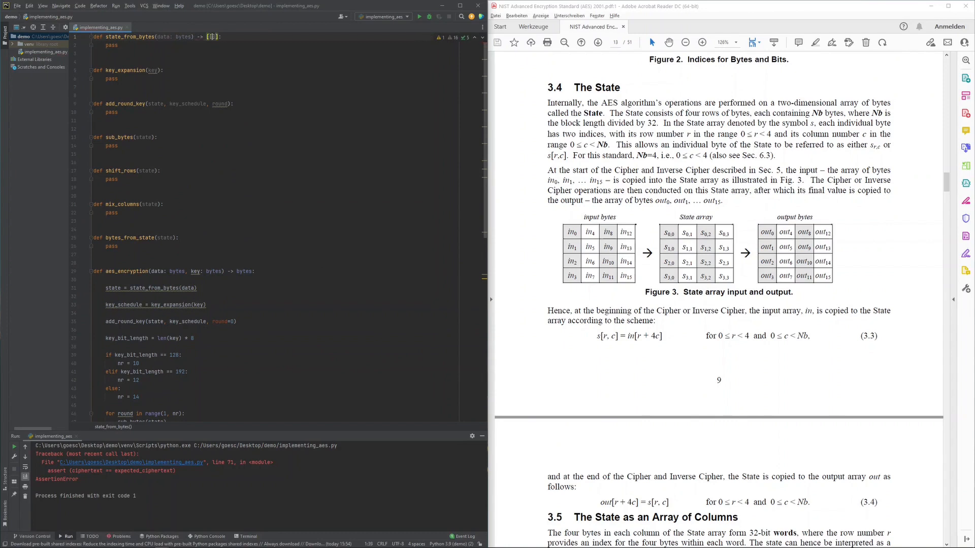
type("int")
left_click(285, 54)
type("return")
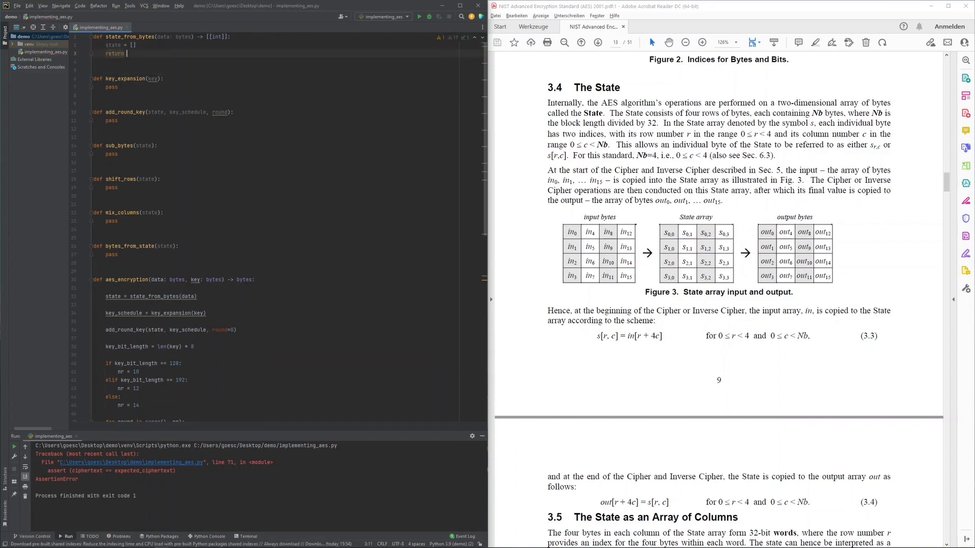
type("state")
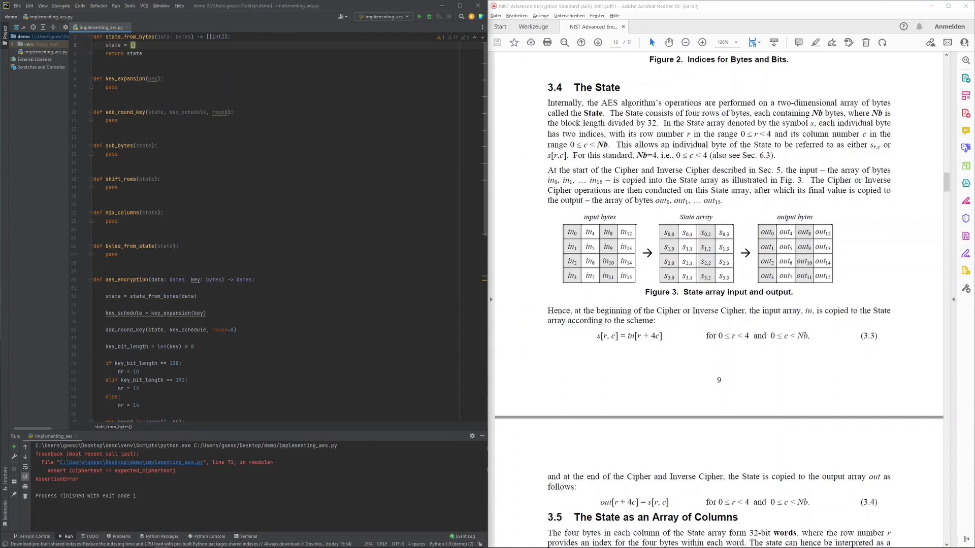
type("data[")
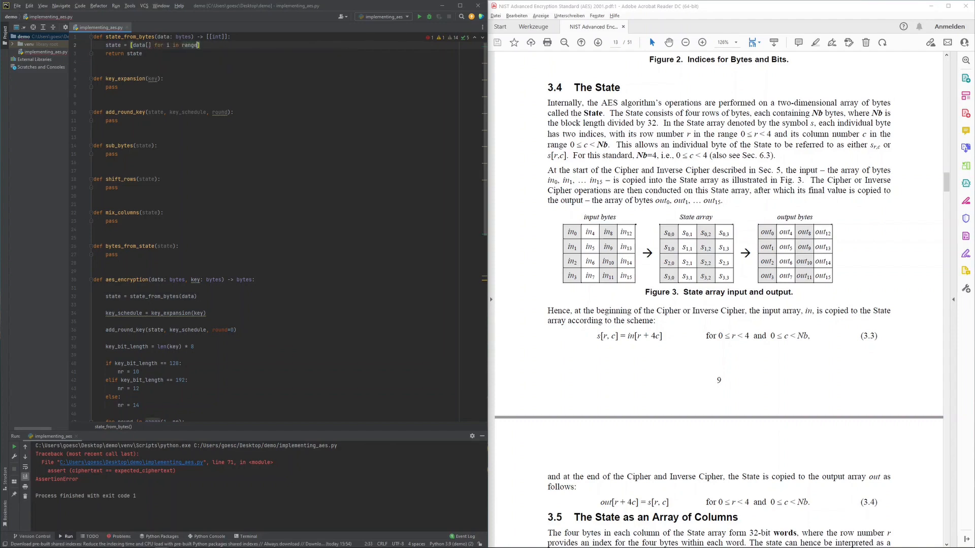
type("len(")
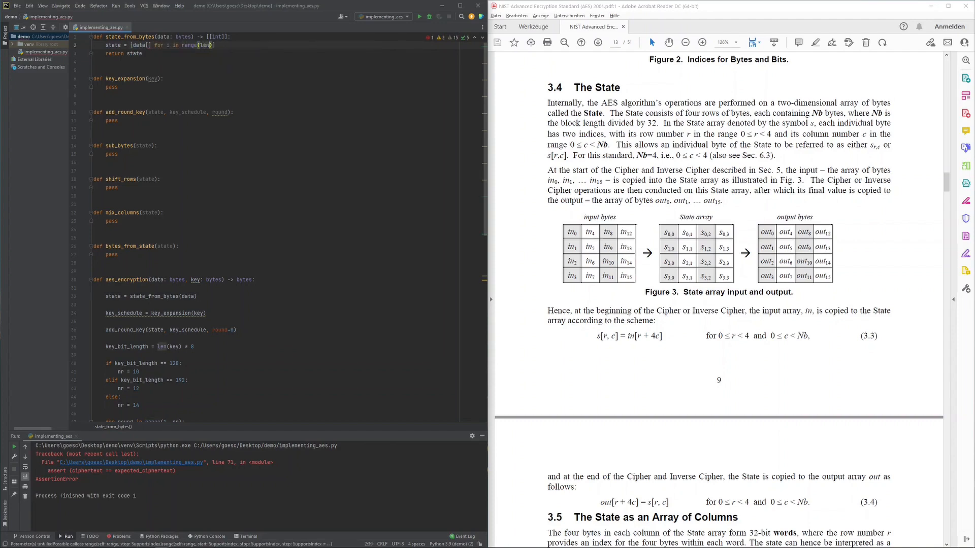
type("(data) // 8")
left_click(289, 245)
type(": [")
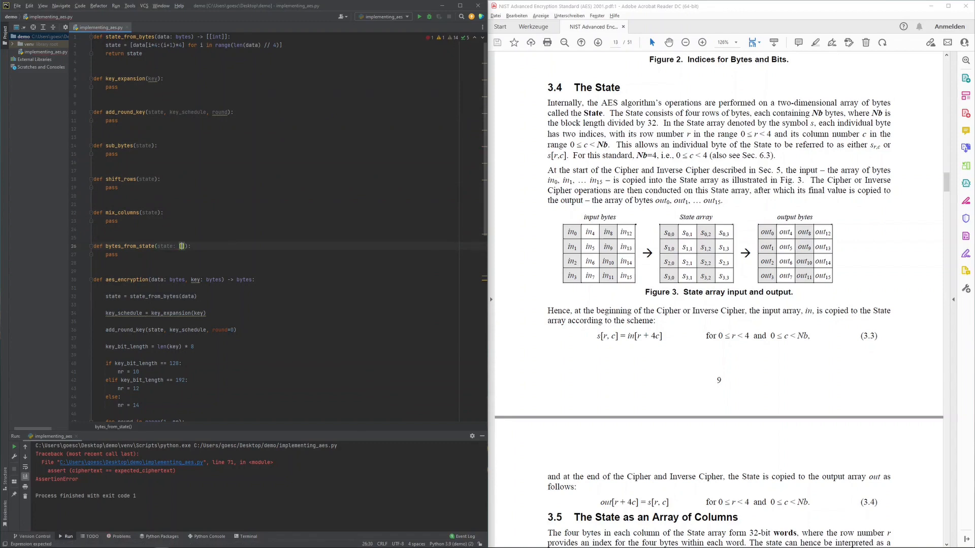
Step: Annotate bytes_from_state(state: [[int]]) -> bytes and return cipher = bytes(state[0] + state[1] + state[2] + state[3])
type("int]")
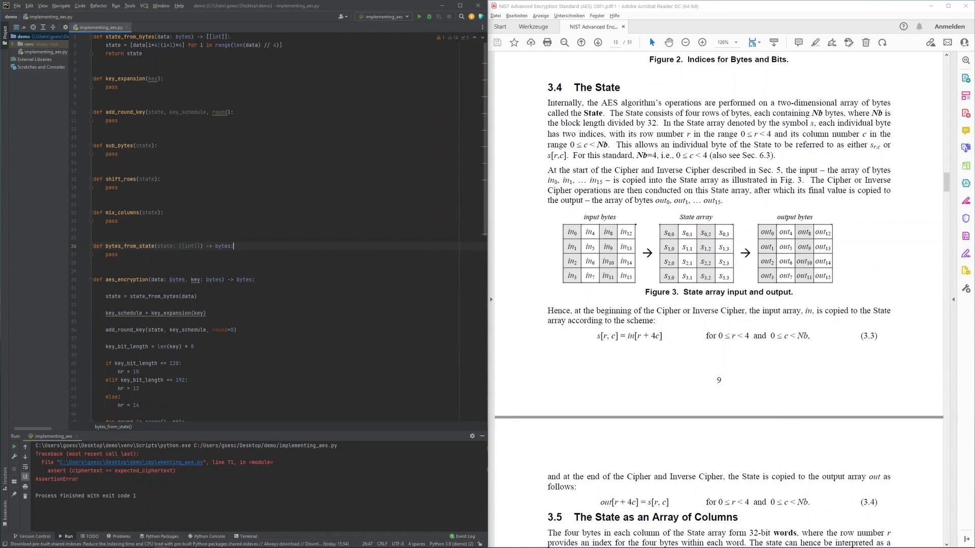
type("cipher = b'")
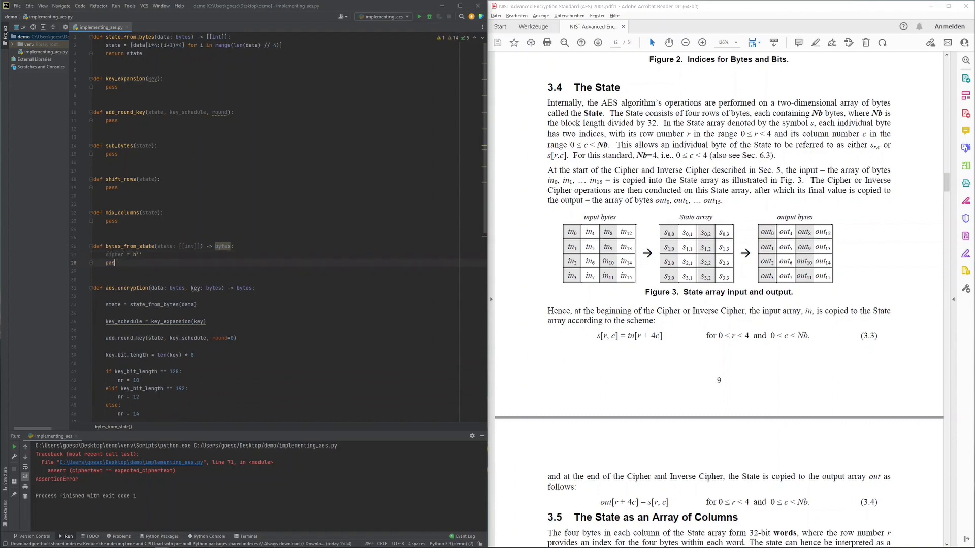
type("return cipher")
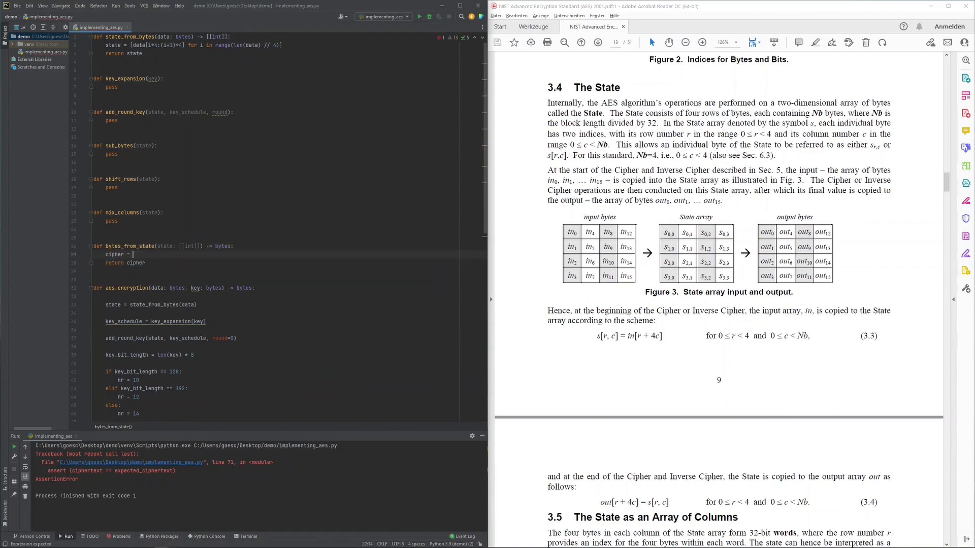
type("bytes()")
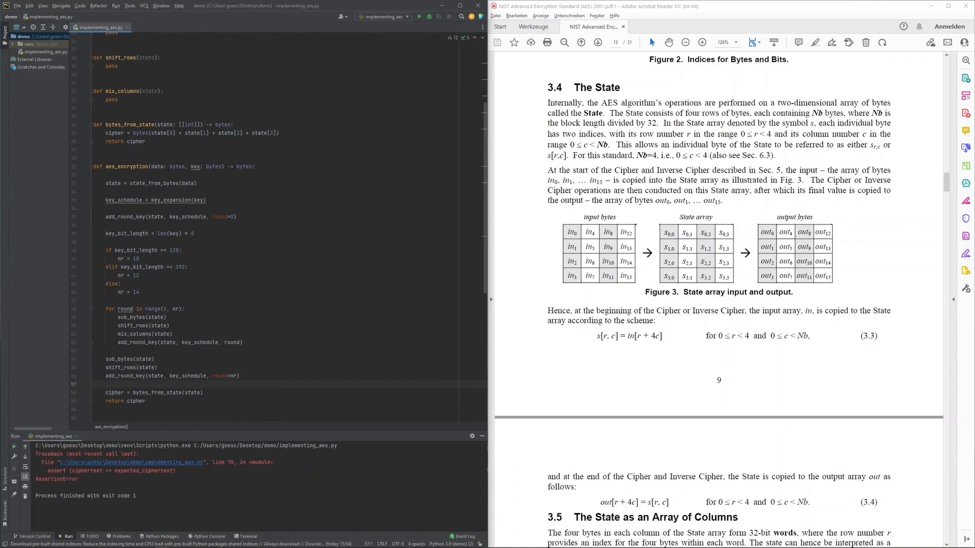
mouse_move(184, 165)
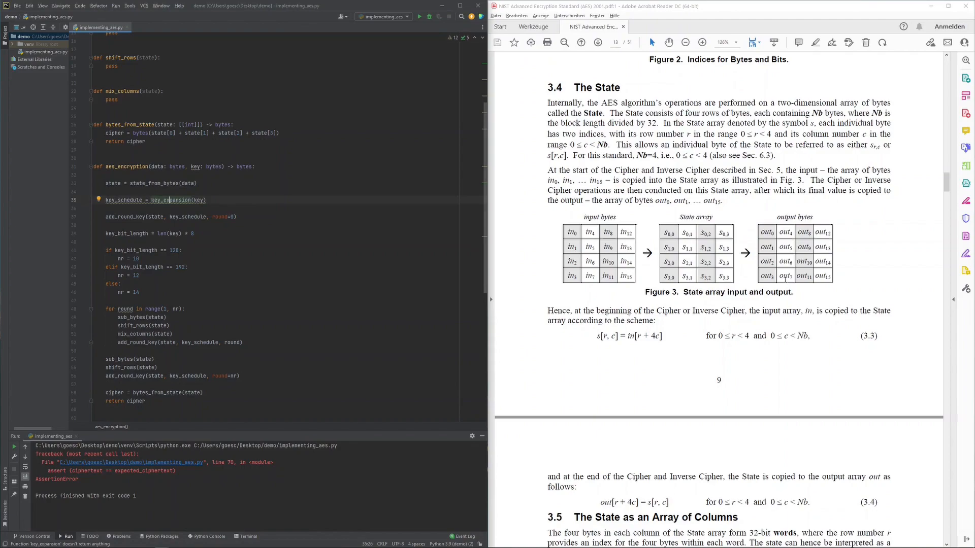
Step: Scroll the PDF back to page 19 showing Figure 5's Cipher pseudocode
scroll("down", 3)
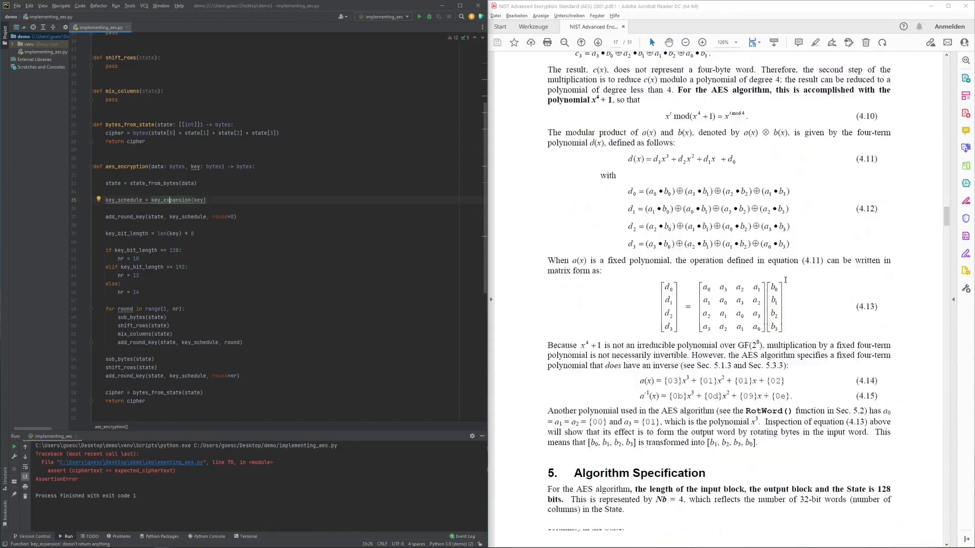
scroll("down", 3)
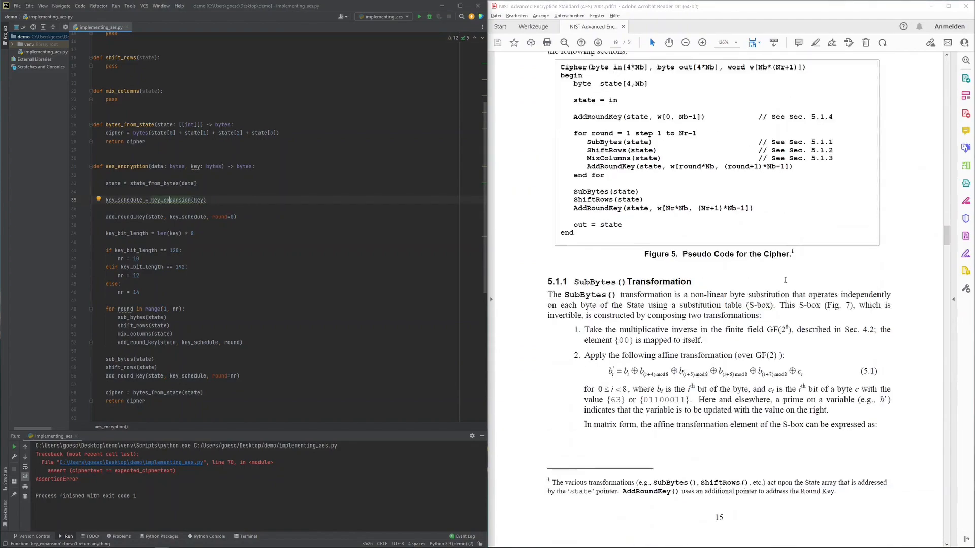
scroll("up", 3)
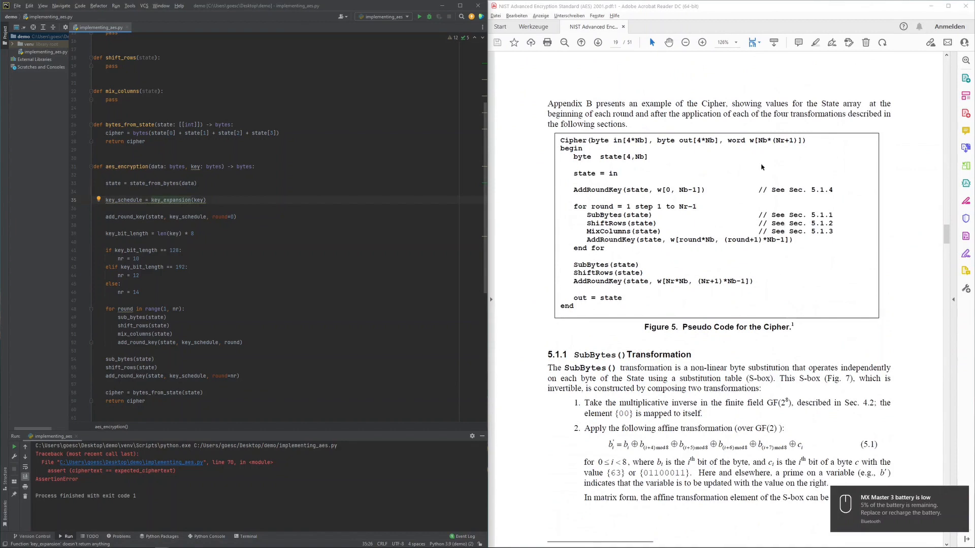